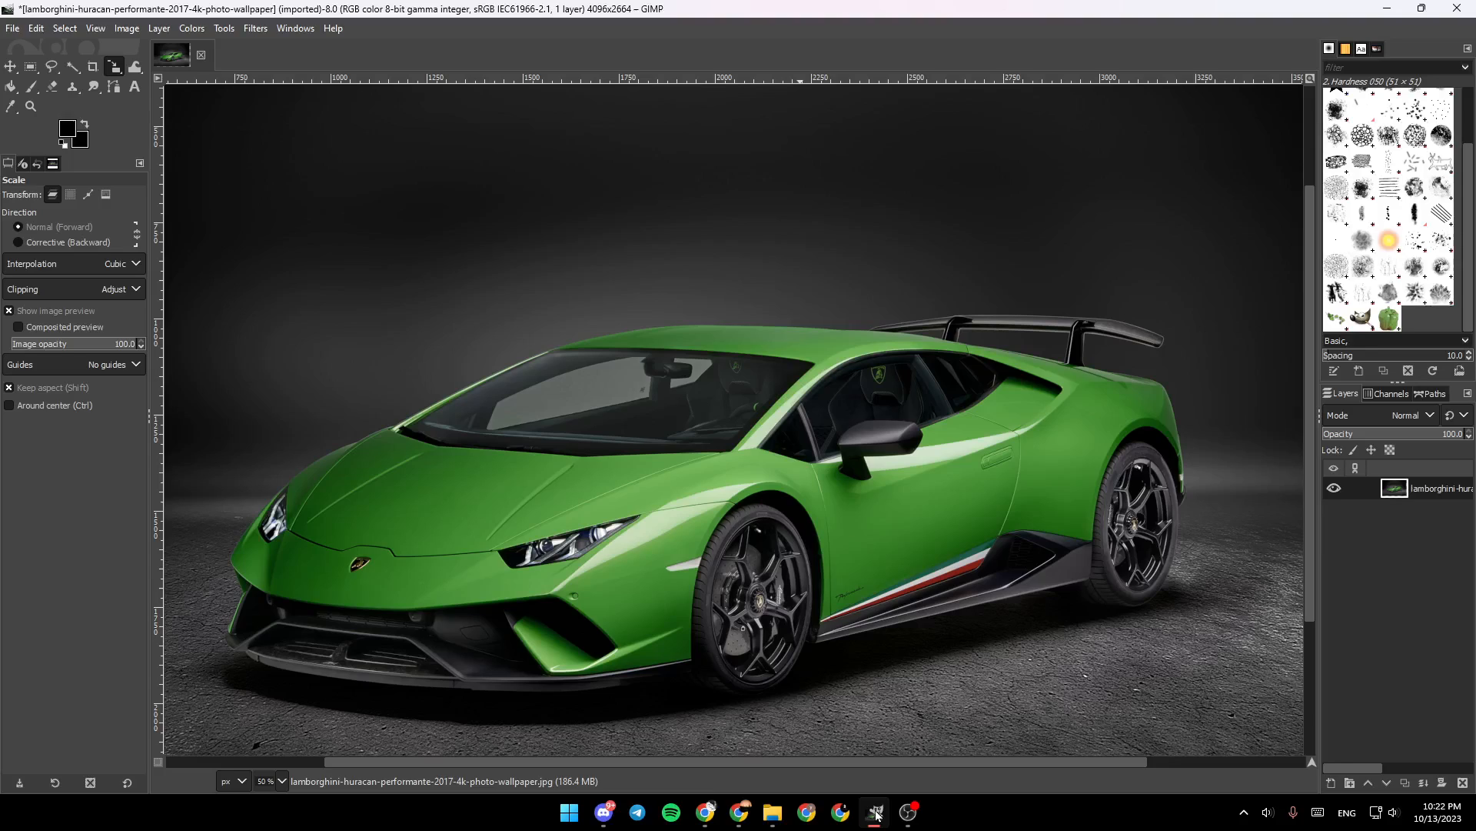
{"action": "mouse_move", "coordinate": [640, 506]}
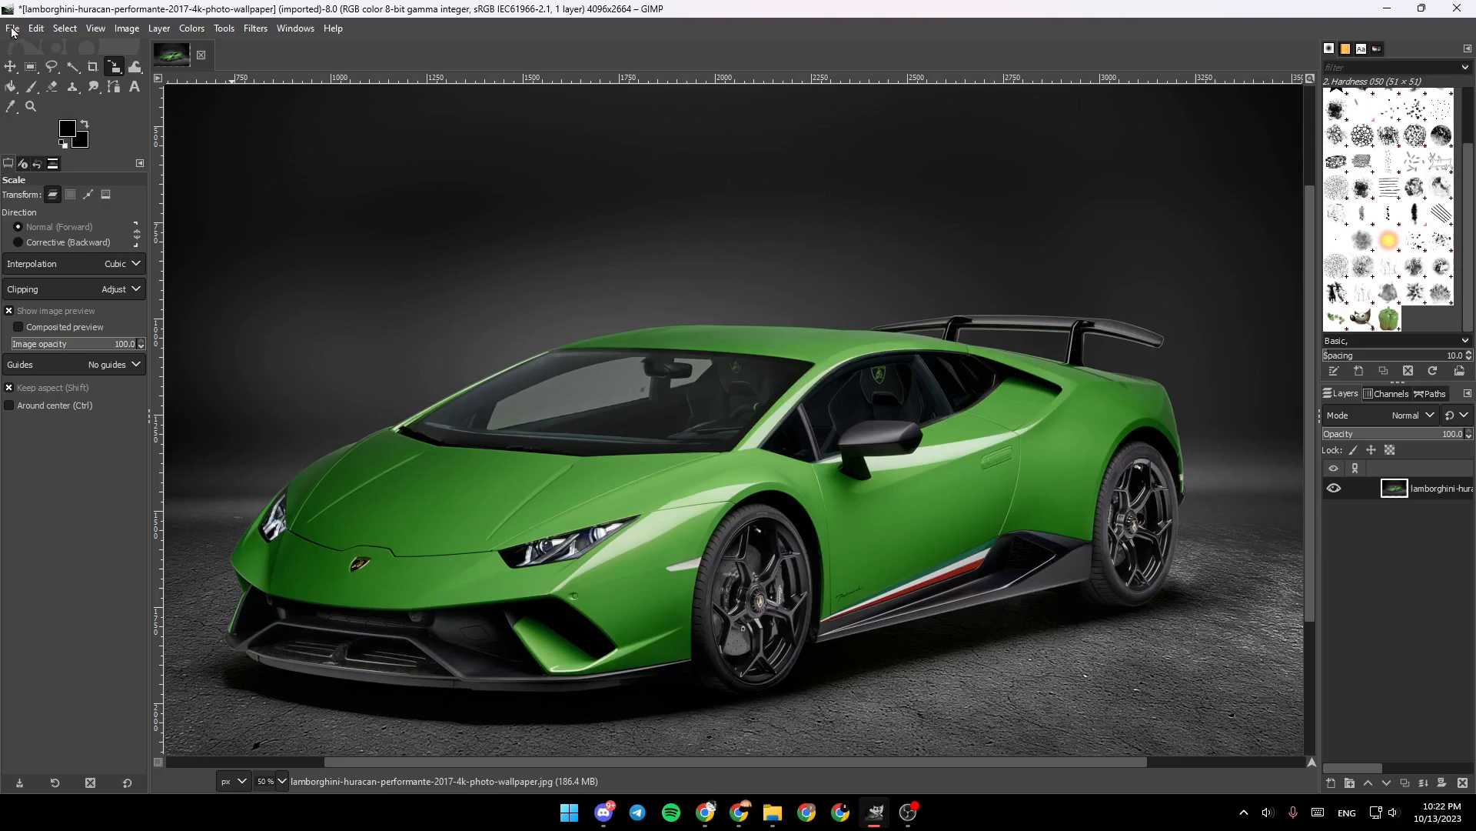
Bring up Edit > Preferences and move the dialog over the image
{"action": "left_click", "coordinate": [11, 27]}
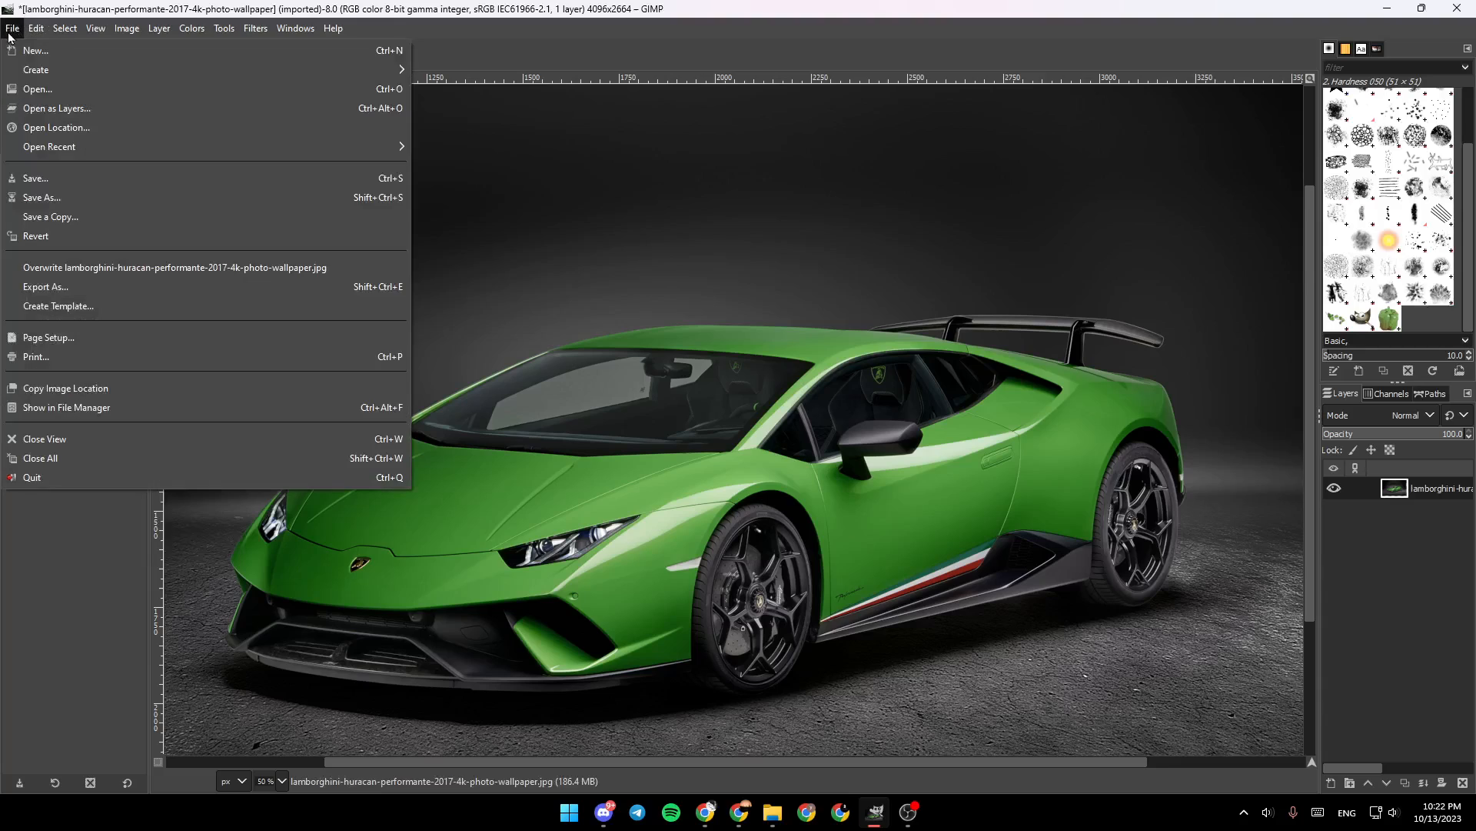
{"action": "mouse_move", "coordinate": [82, 329]}
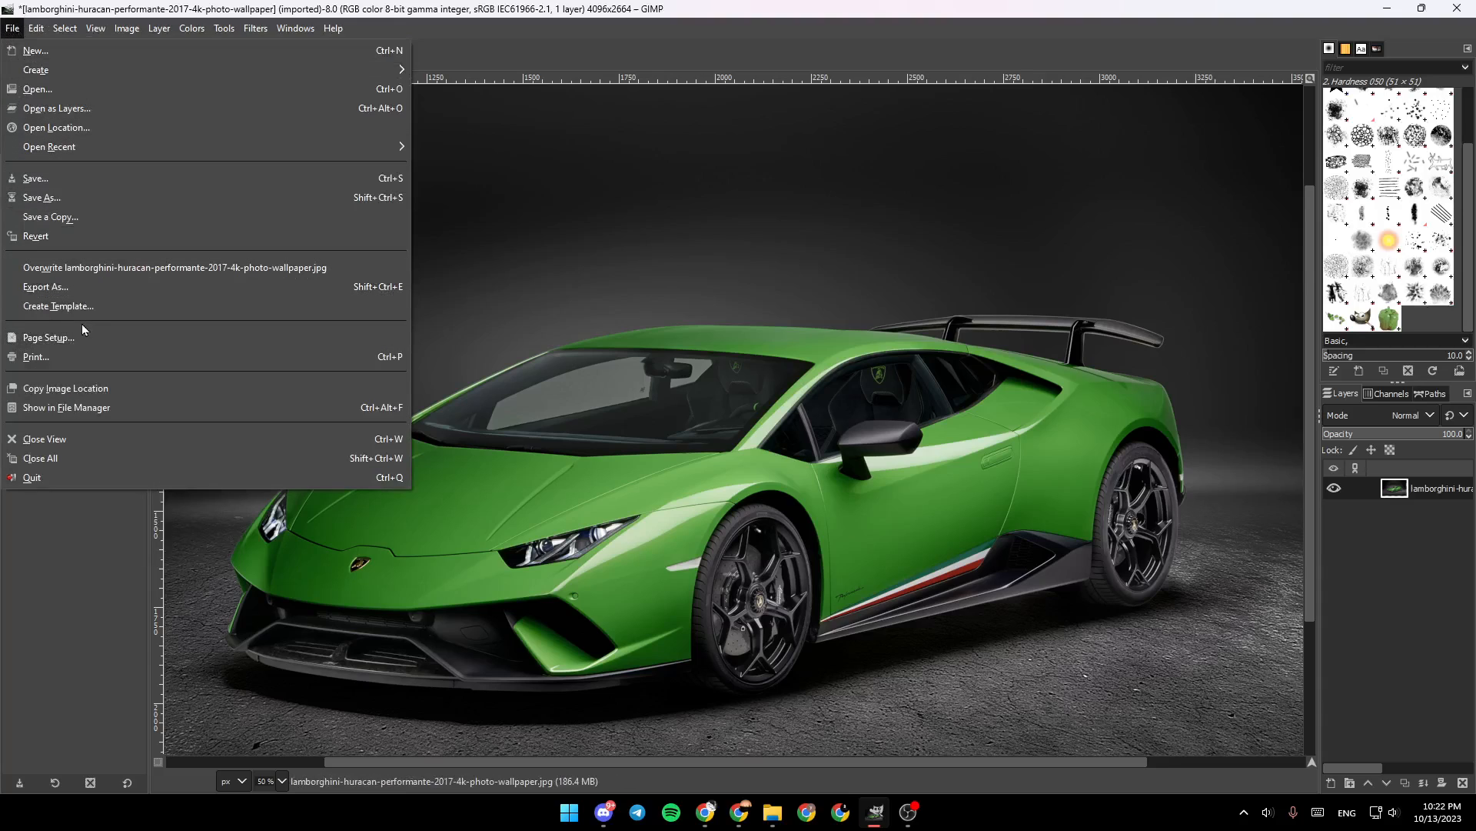
{"action": "mouse_move", "coordinate": [94, 406]}
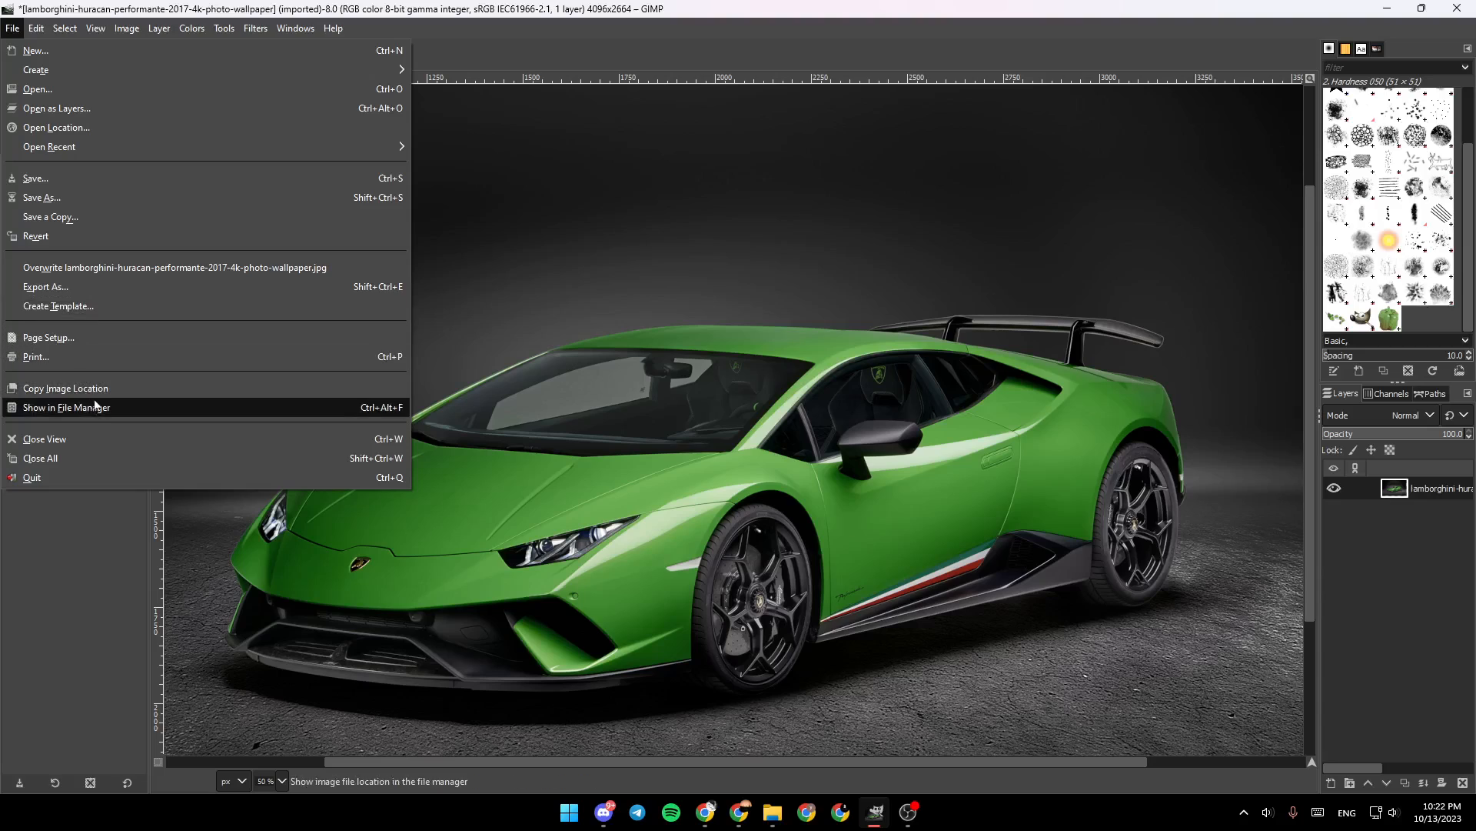
{"action": "left_click", "coordinate": [35, 28]}
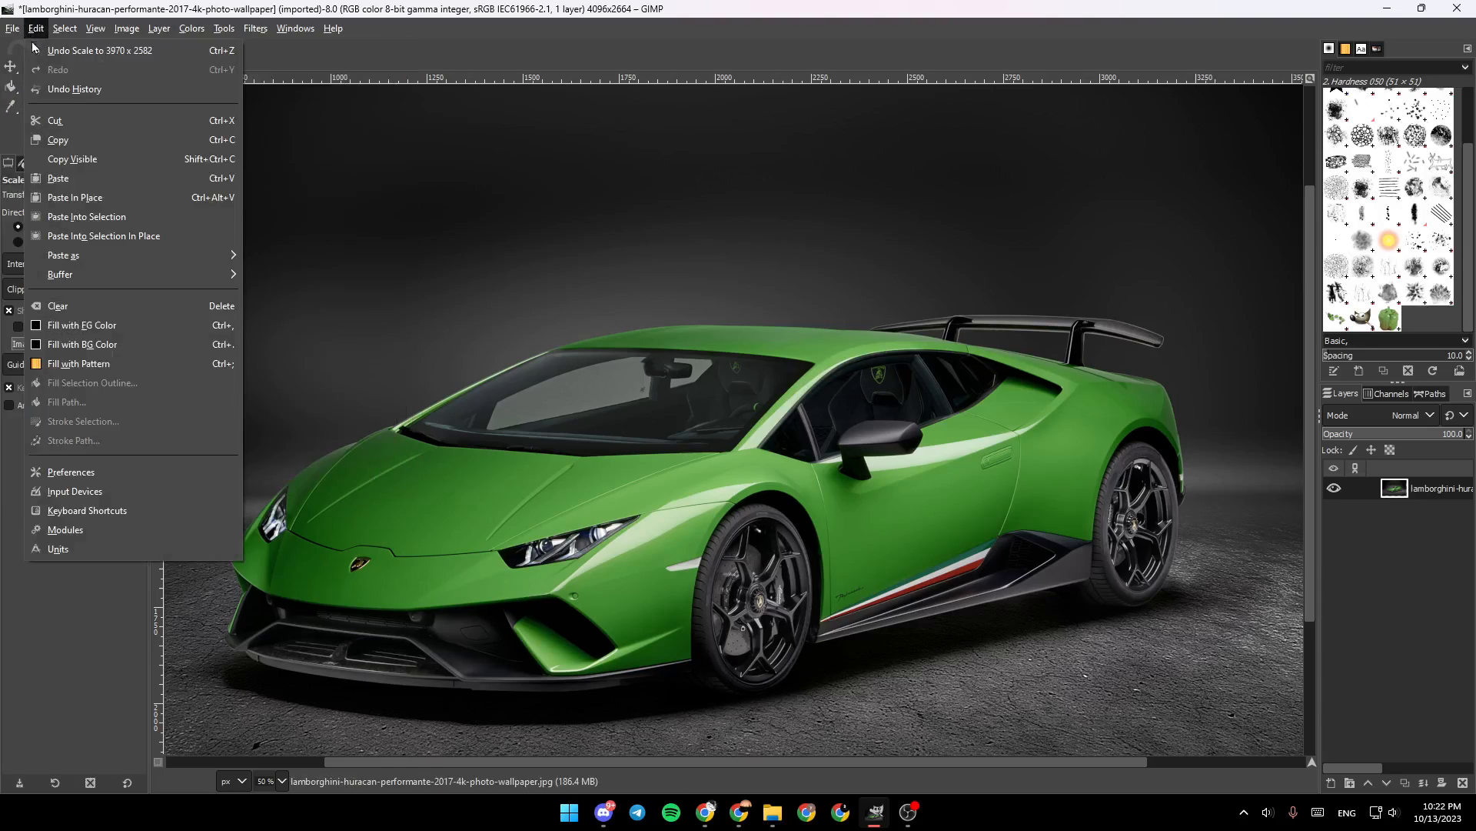
{"action": "mouse_move", "coordinate": [69, 472]}
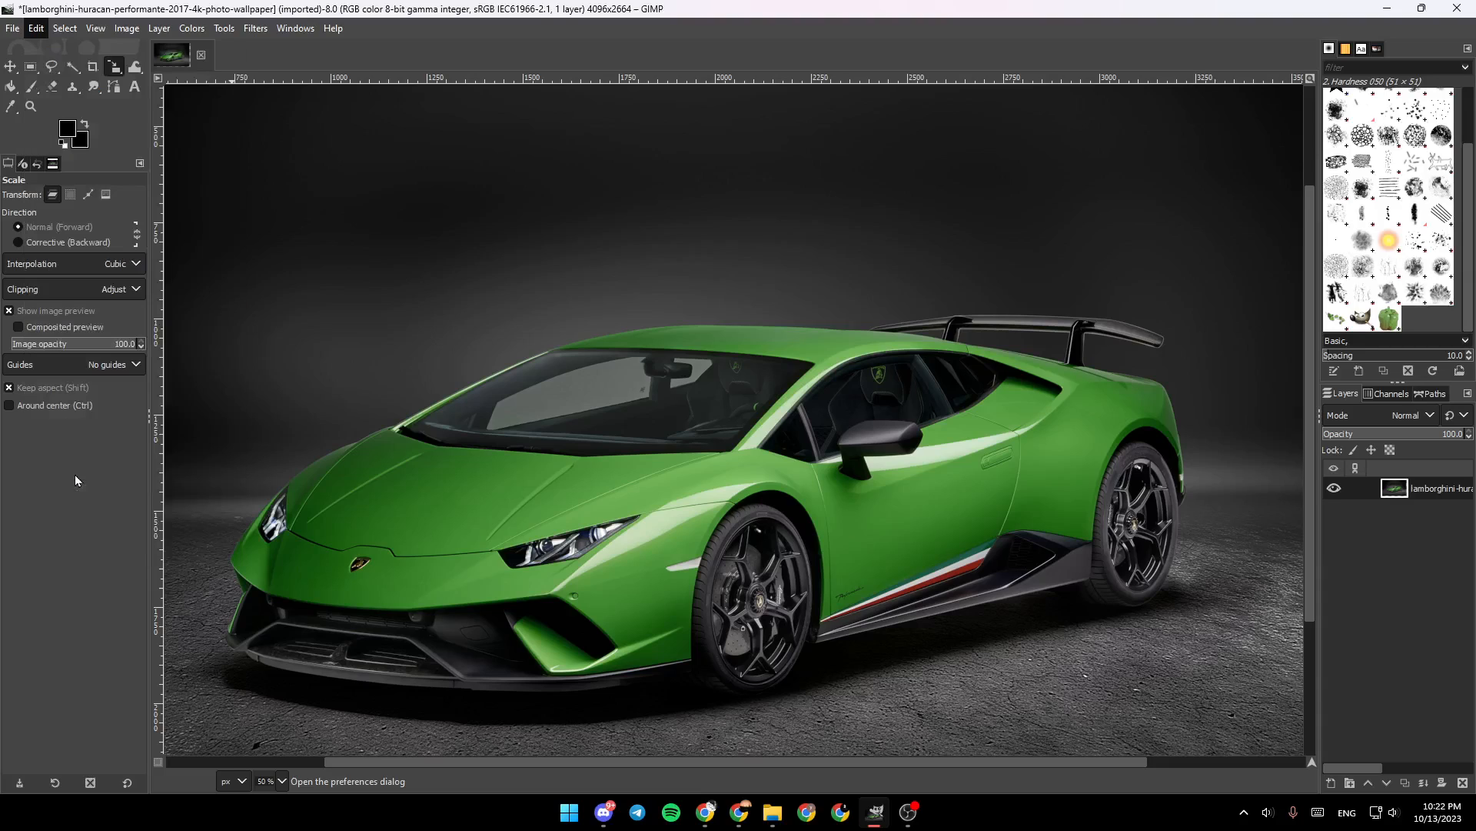
{"action": "left_click", "coordinate": [35, 27]}
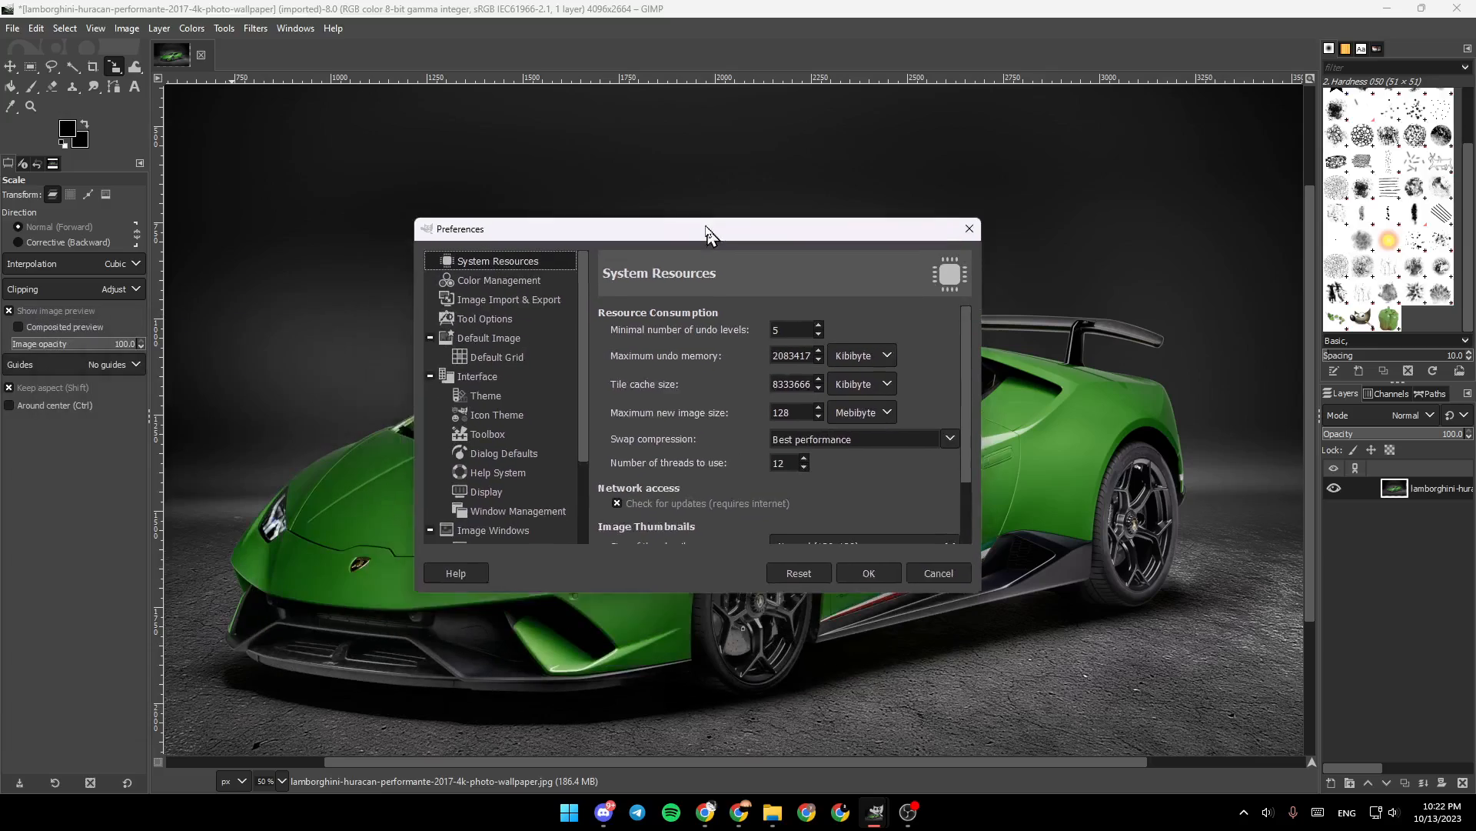
{"action": "left_click_drag", "start_coordinate": [707, 229], "coordinate": [682, 226]}
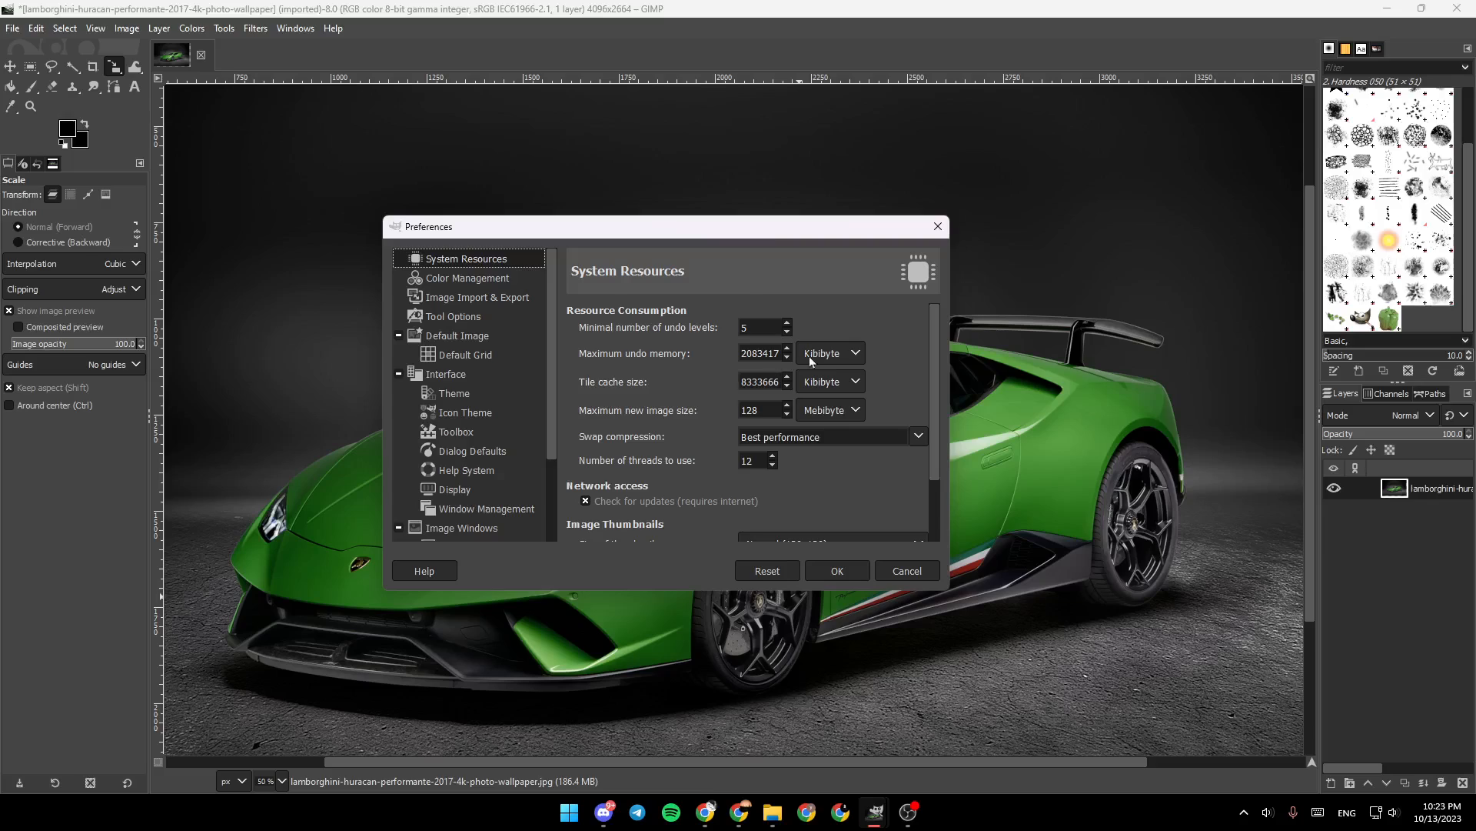
{"action": "mouse_move", "coordinate": [551, 324]}
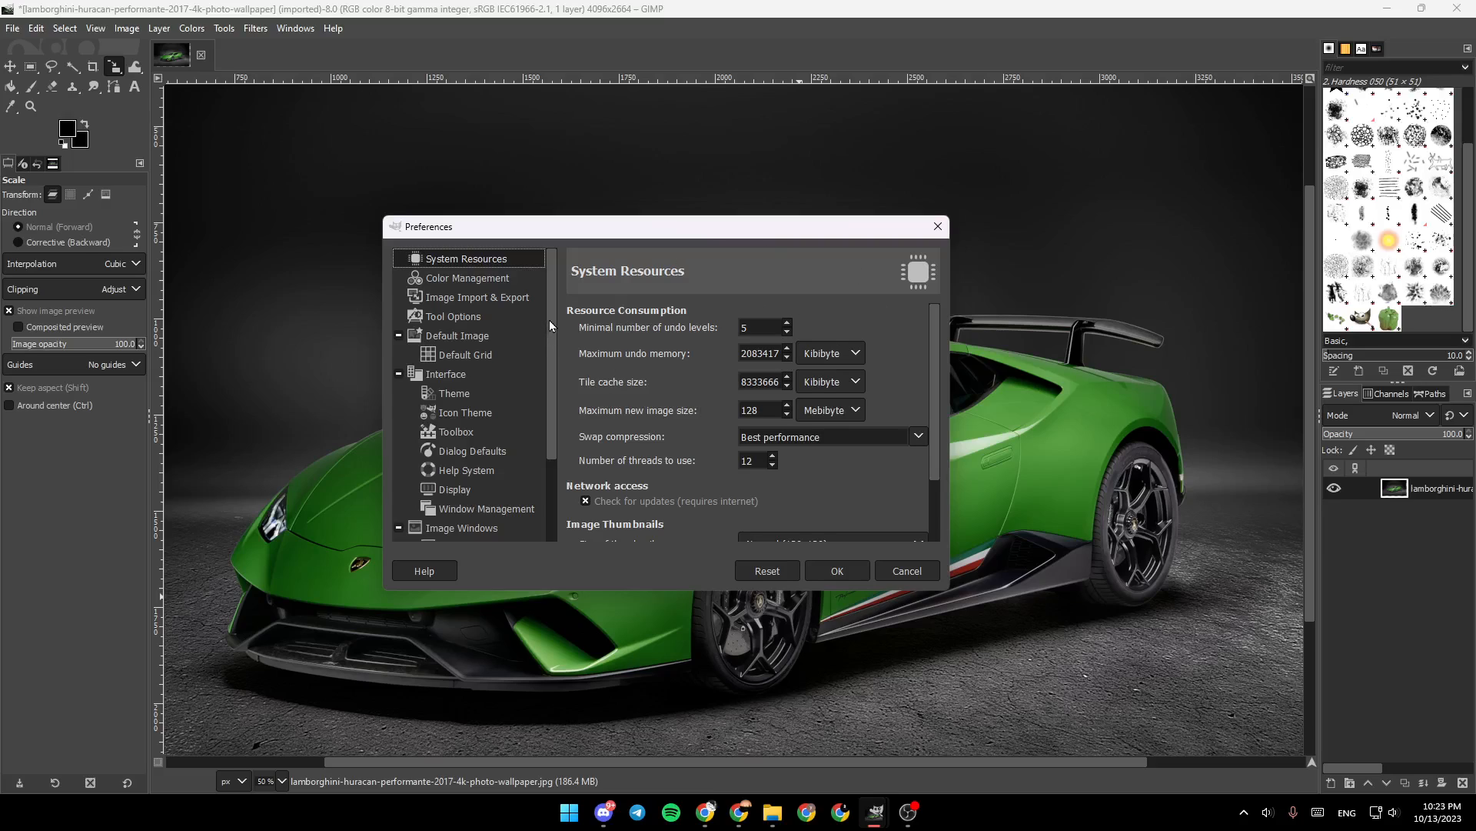
{"action": "scroll", "scroll_direction": "down", "scroll_amount": 3}
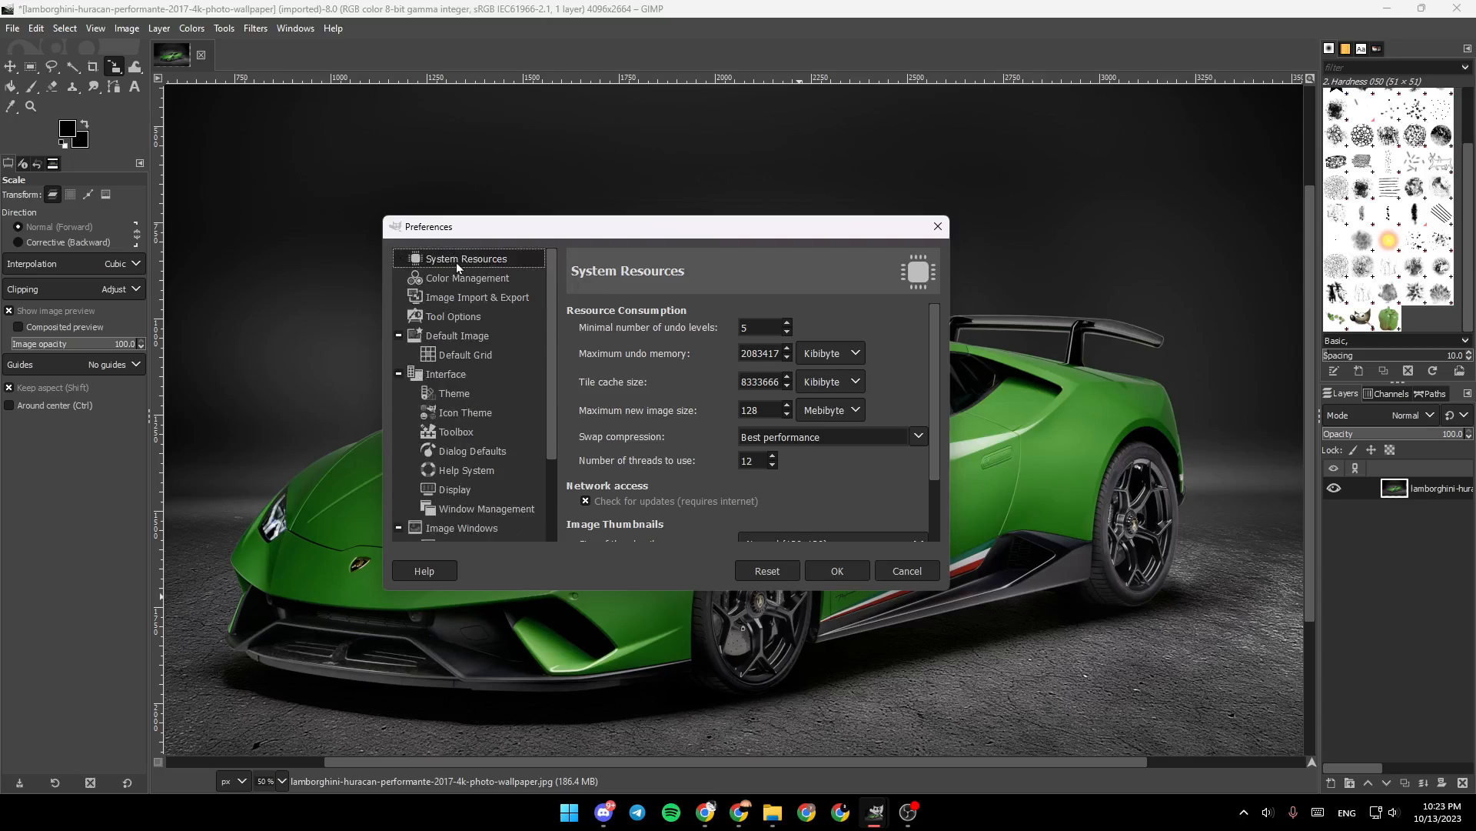
{"action": "mouse_move", "coordinate": [457, 271]}
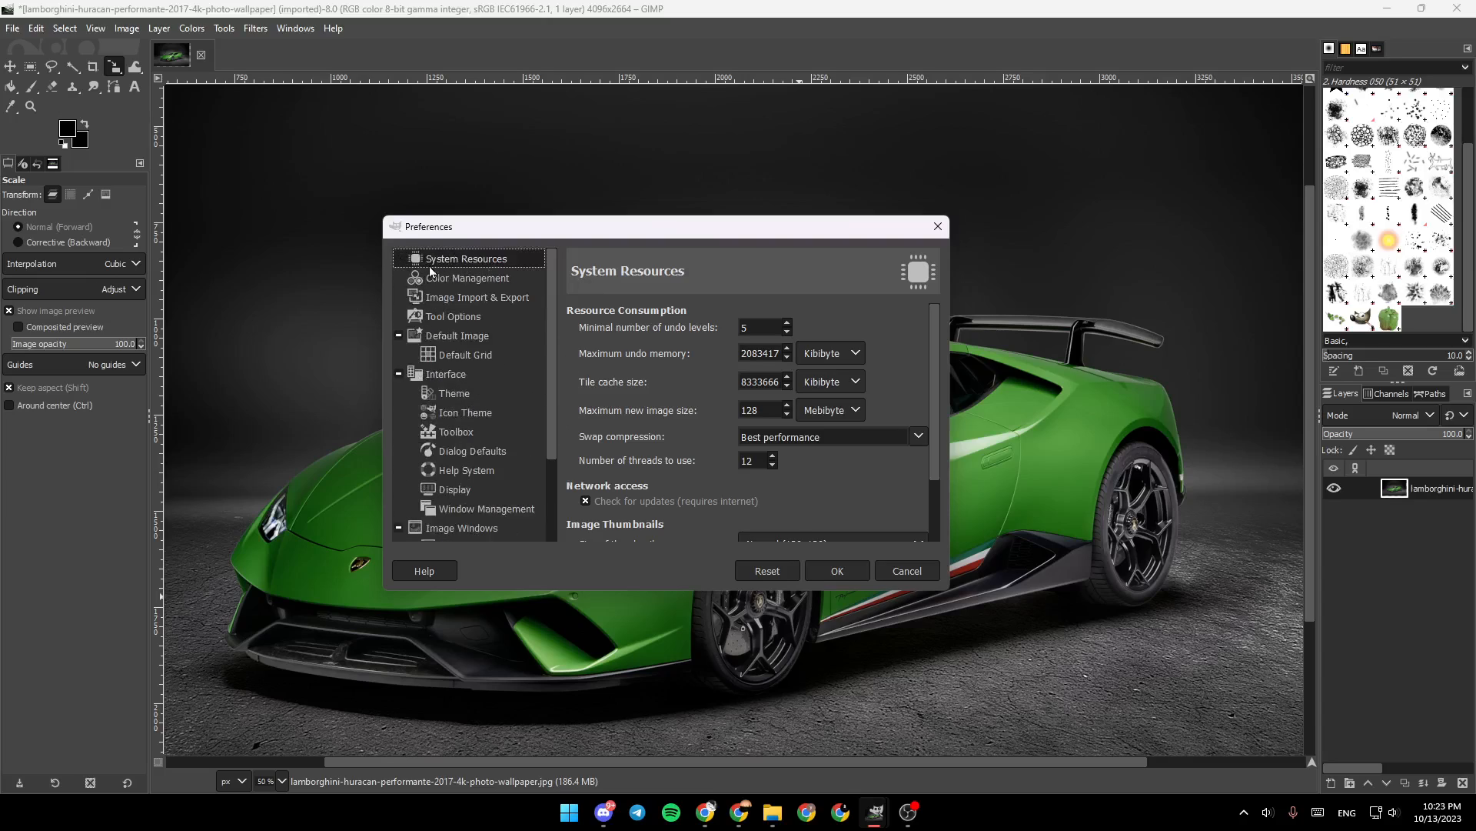
Browse Color Management, Image Import & Export, Tool Options, Default Image, Theme and Toolbox pages
{"action": "left_click", "coordinate": [467, 276]}
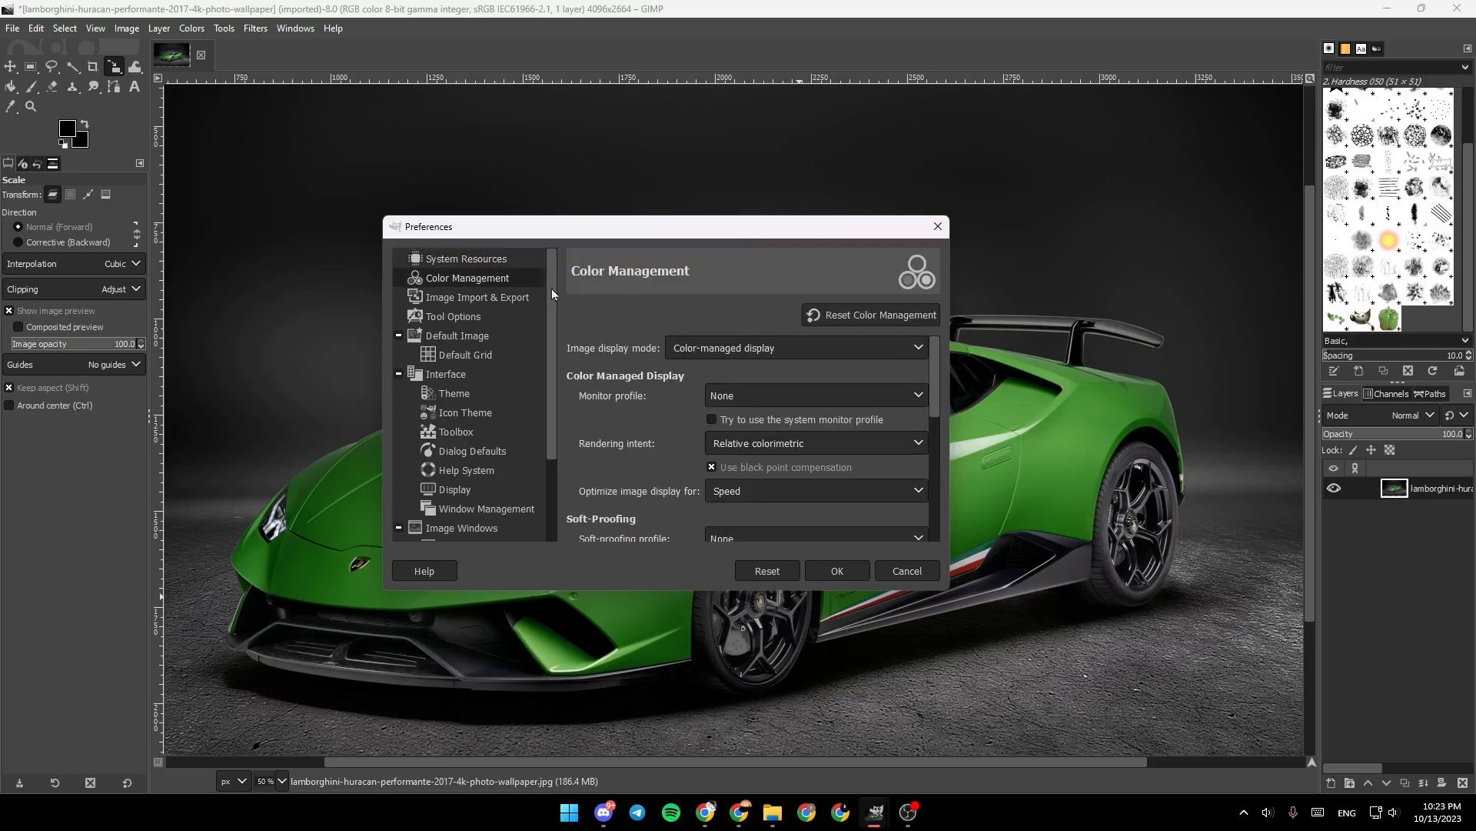
{"action": "scroll", "scroll_direction": "down", "scroll_amount": 3}
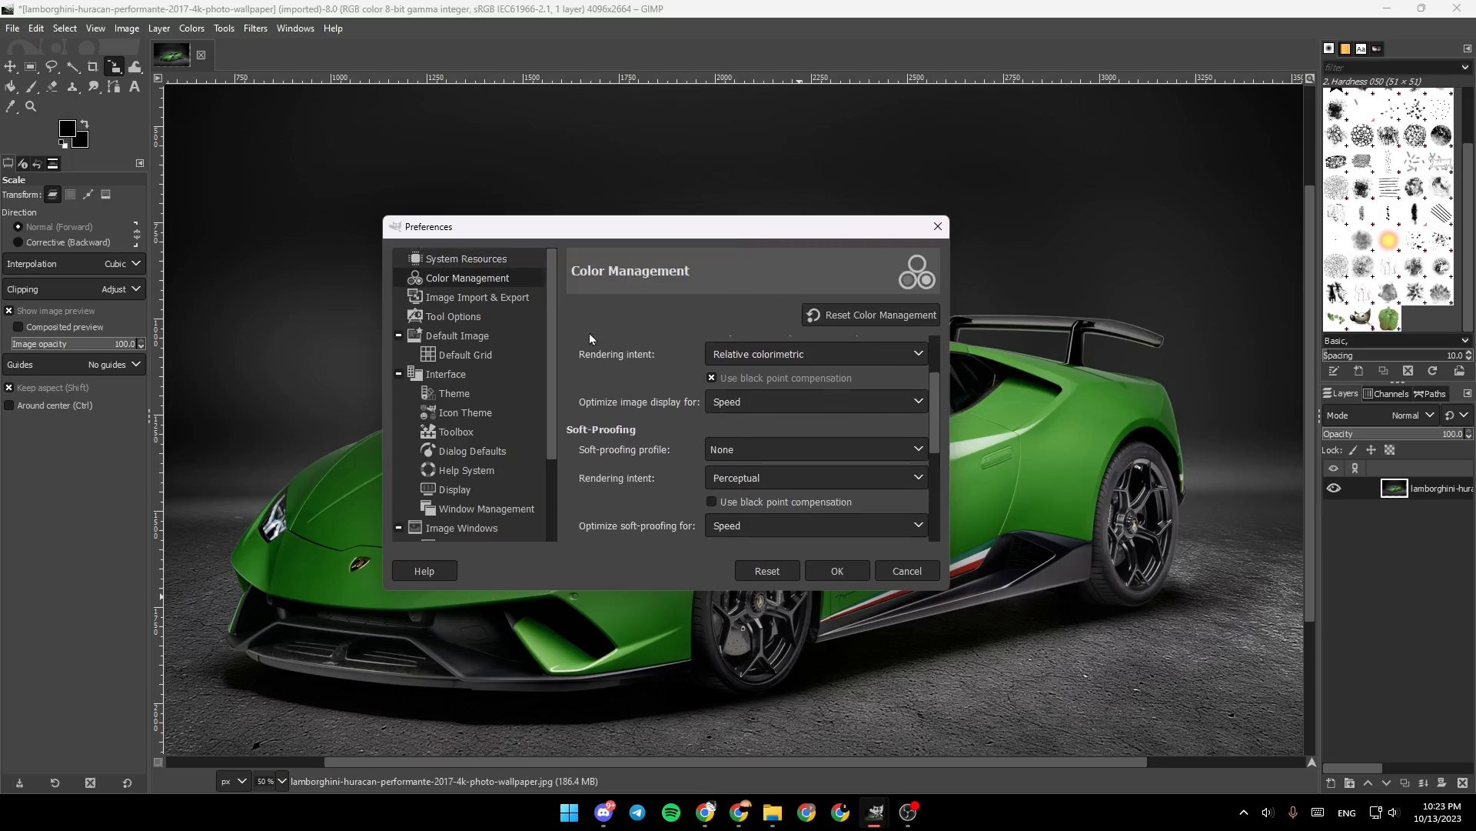
{"action": "left_click", "coordinate": [476, 296]}
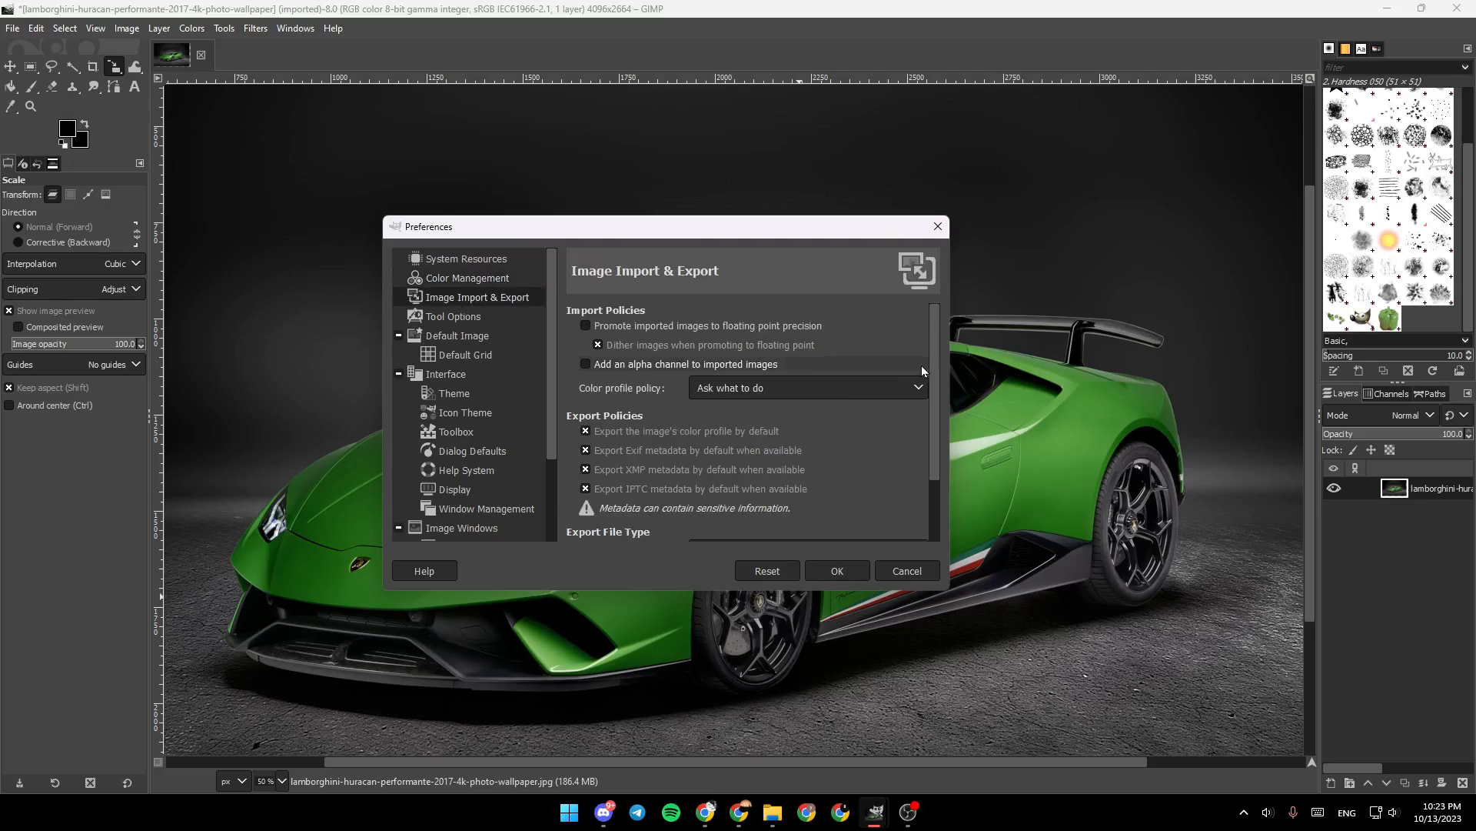
{"action": "left_click", "coordinate": [452, 315]}
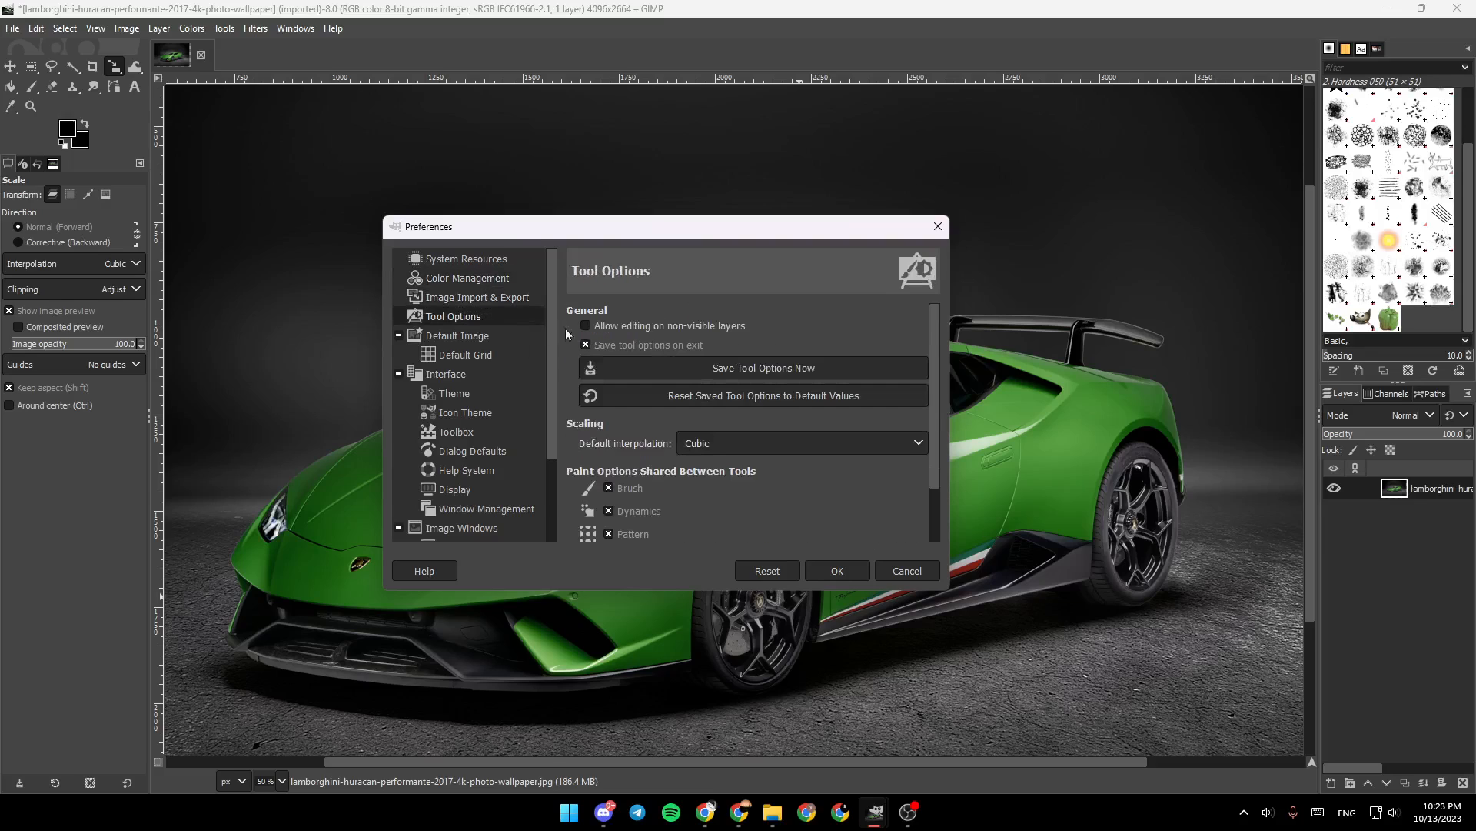
{"action": "left_click", "coordinate": [458, 336]}
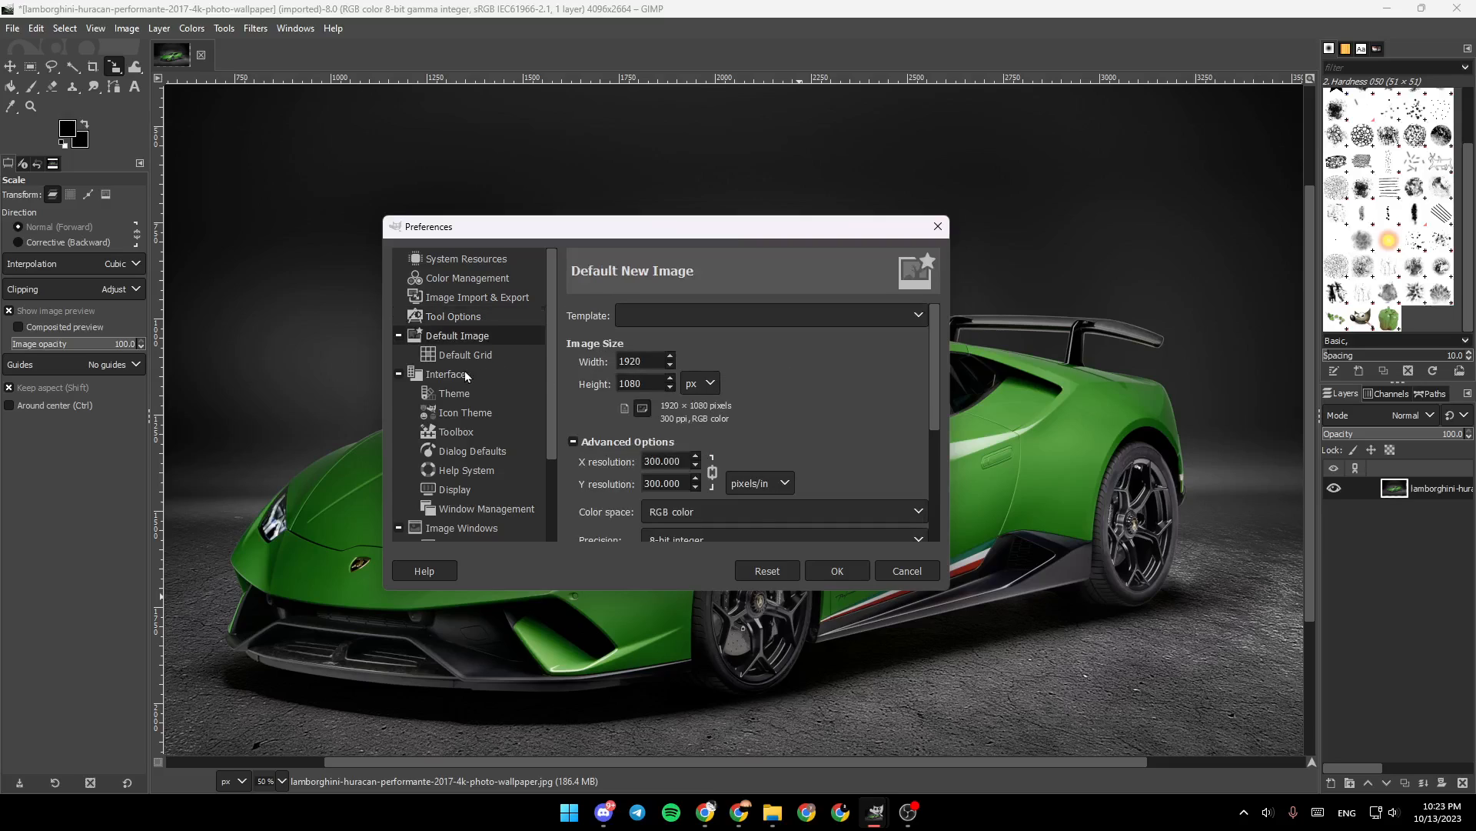
{"action": "left_click", "coordinate": [453, 392]}
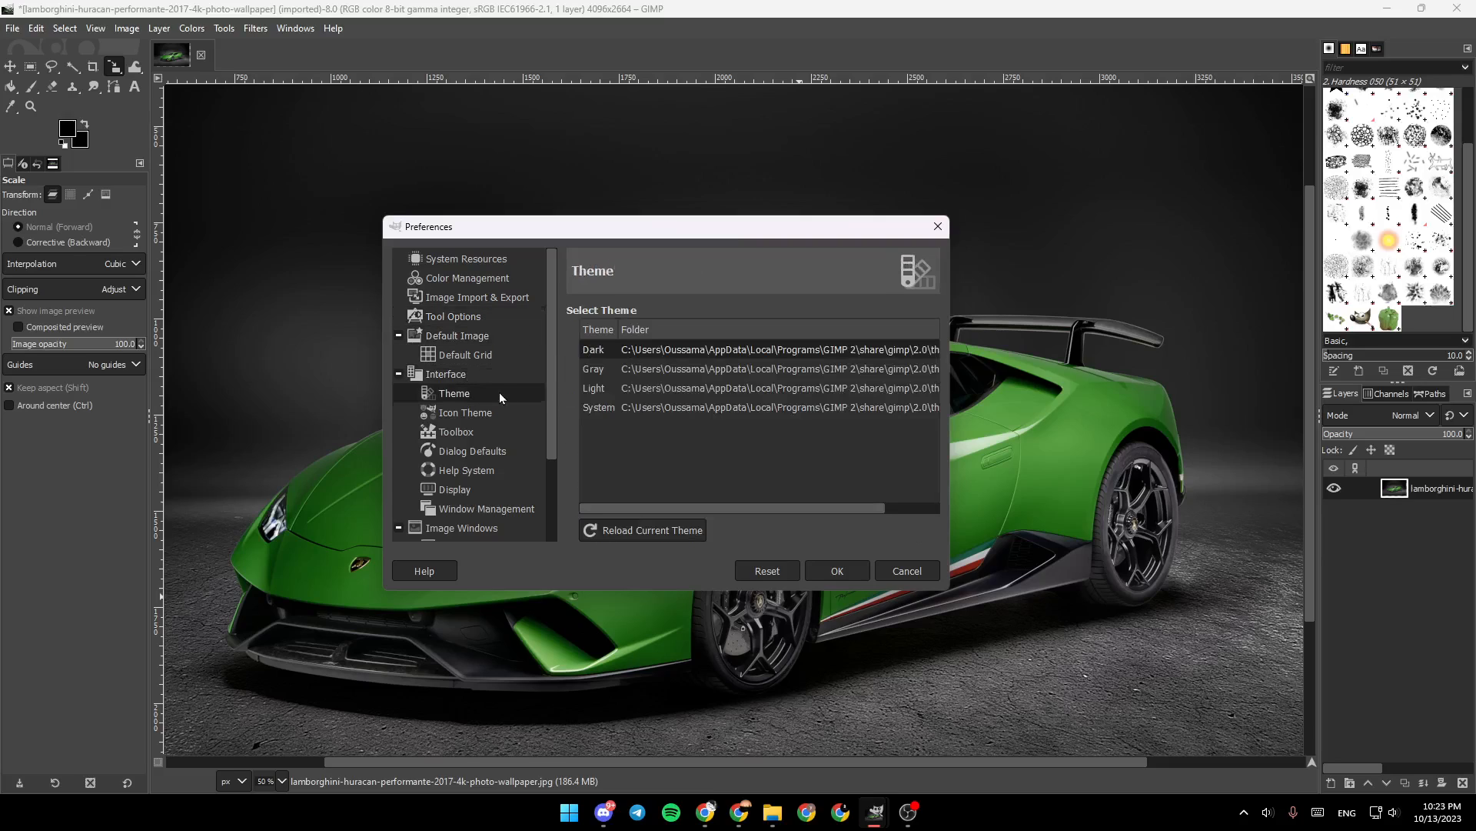
{"action": "left_click", "coordinate": [455, 431]}
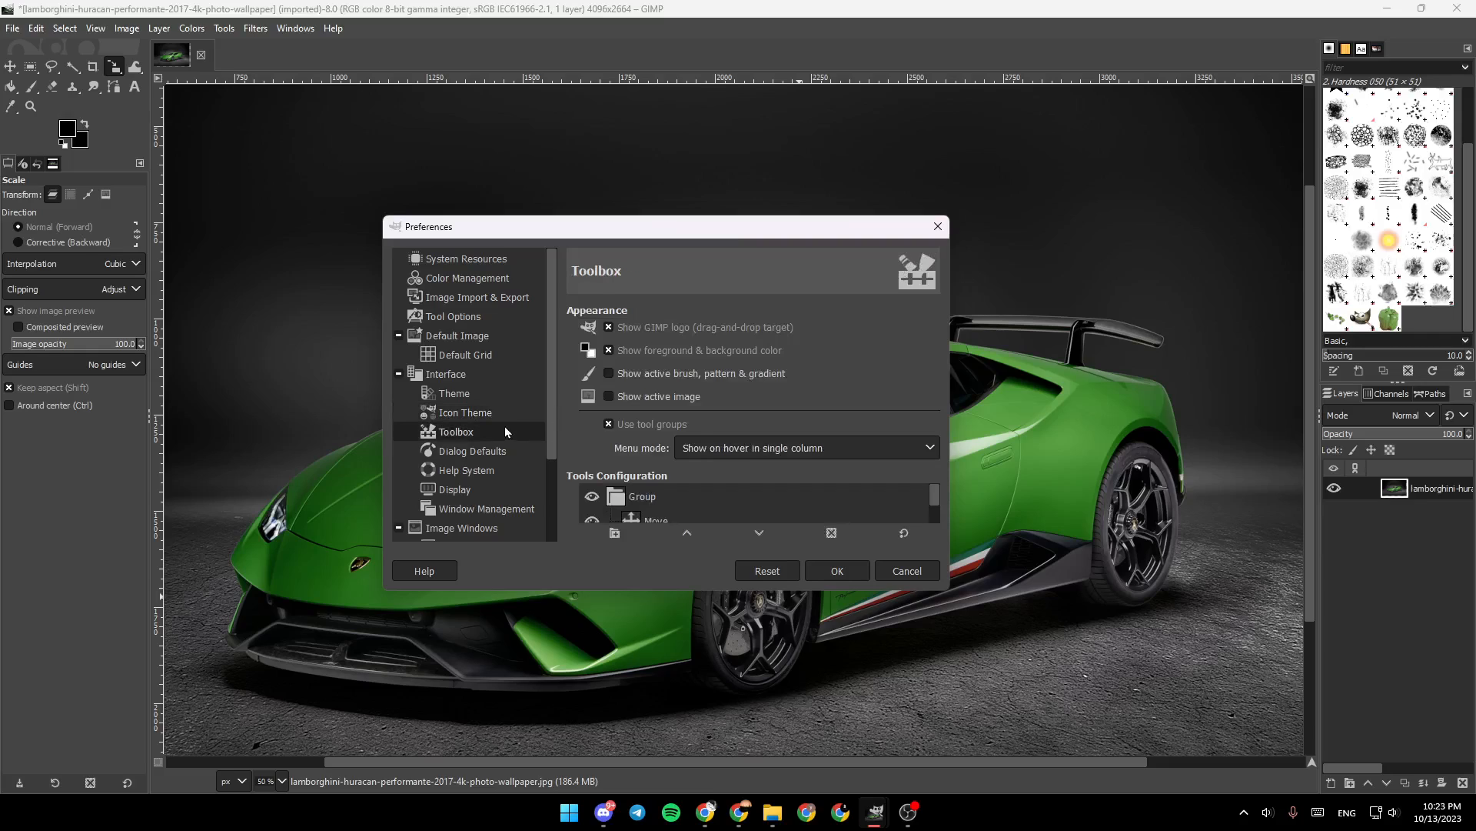
Scroll the Preferences sidebar down to reveal the image window, input device and folder sections
{"action": "scroll", "scroll_direction": "down", "scroll_amount": 3}
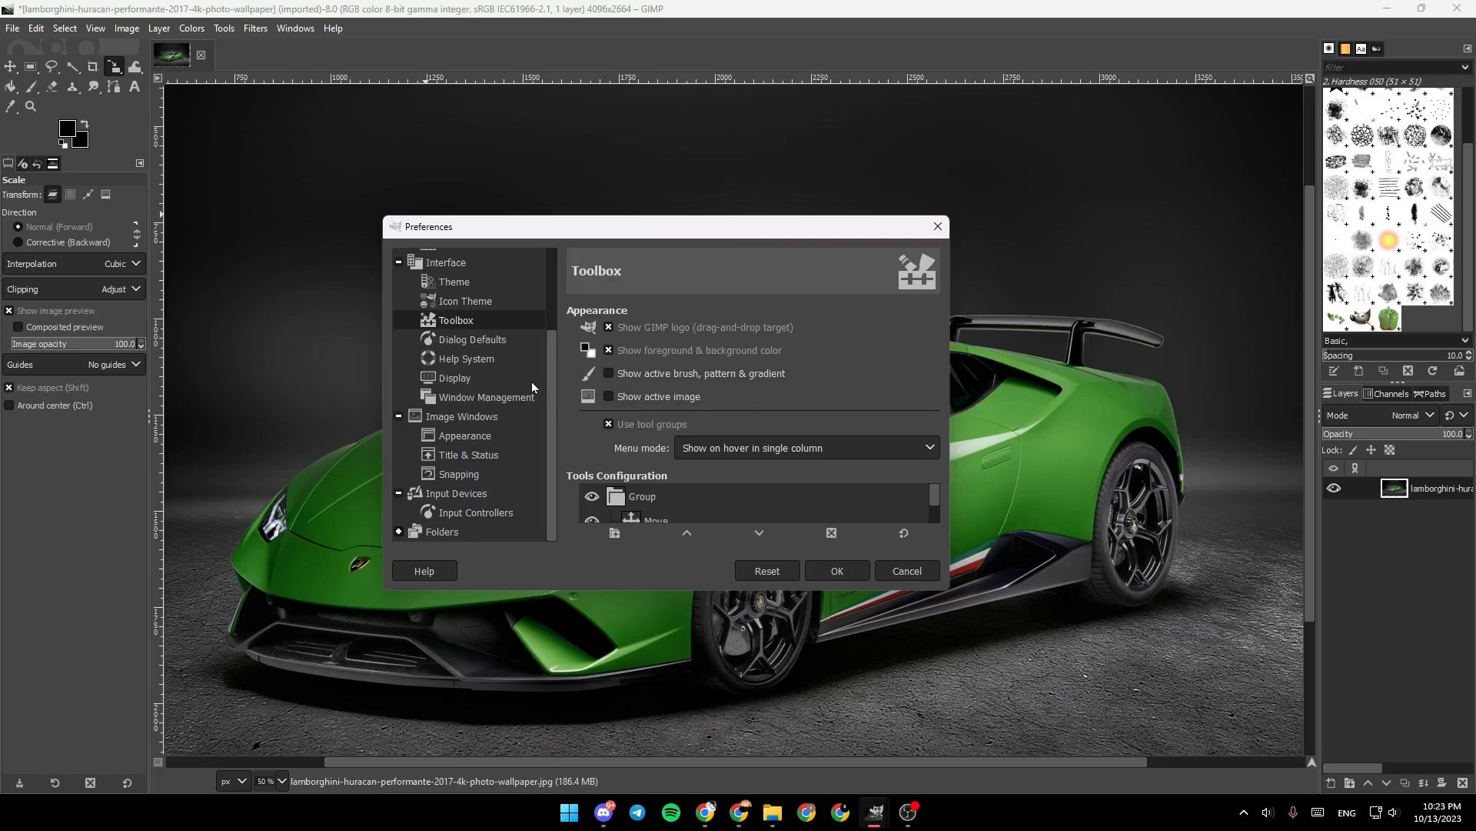
{"action": "mouse_move", "coordinate": [586, 412]}
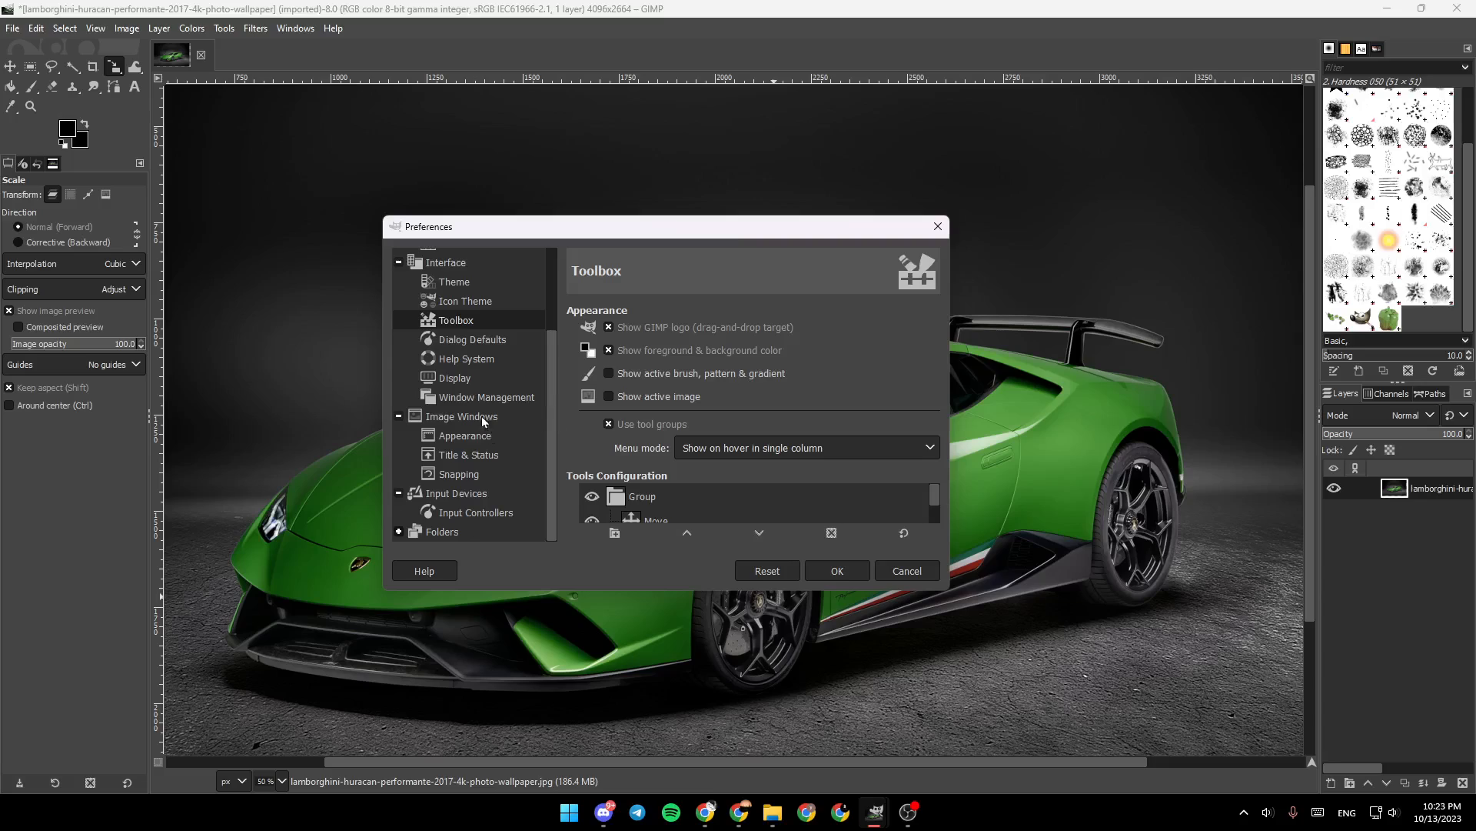
{"action": "mouse_move", "coordinate": [492, 400]}
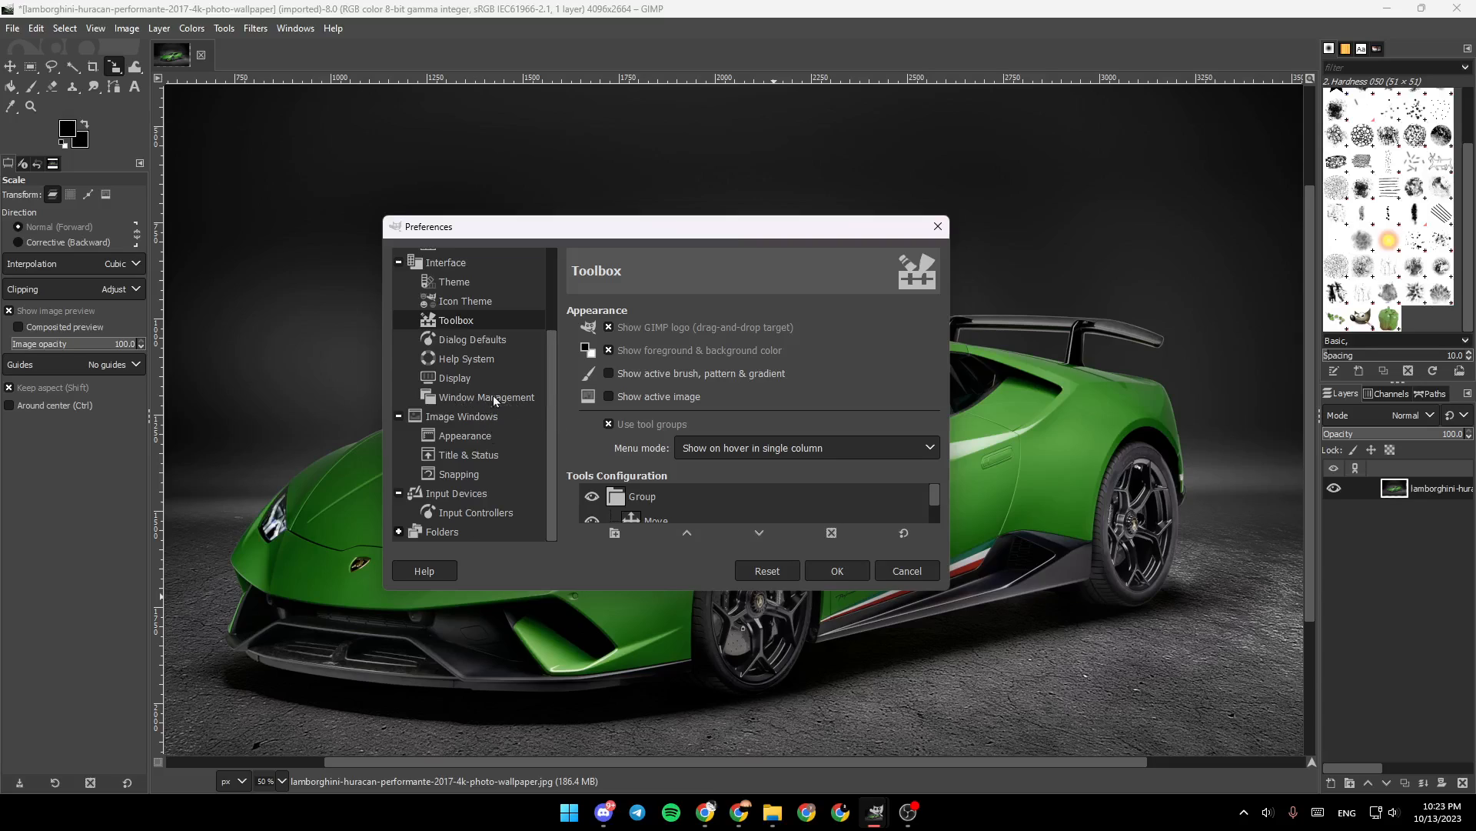
Show the Interface > Window Management settings page
{"action": "left_click", "coordinate": [486, 397]}
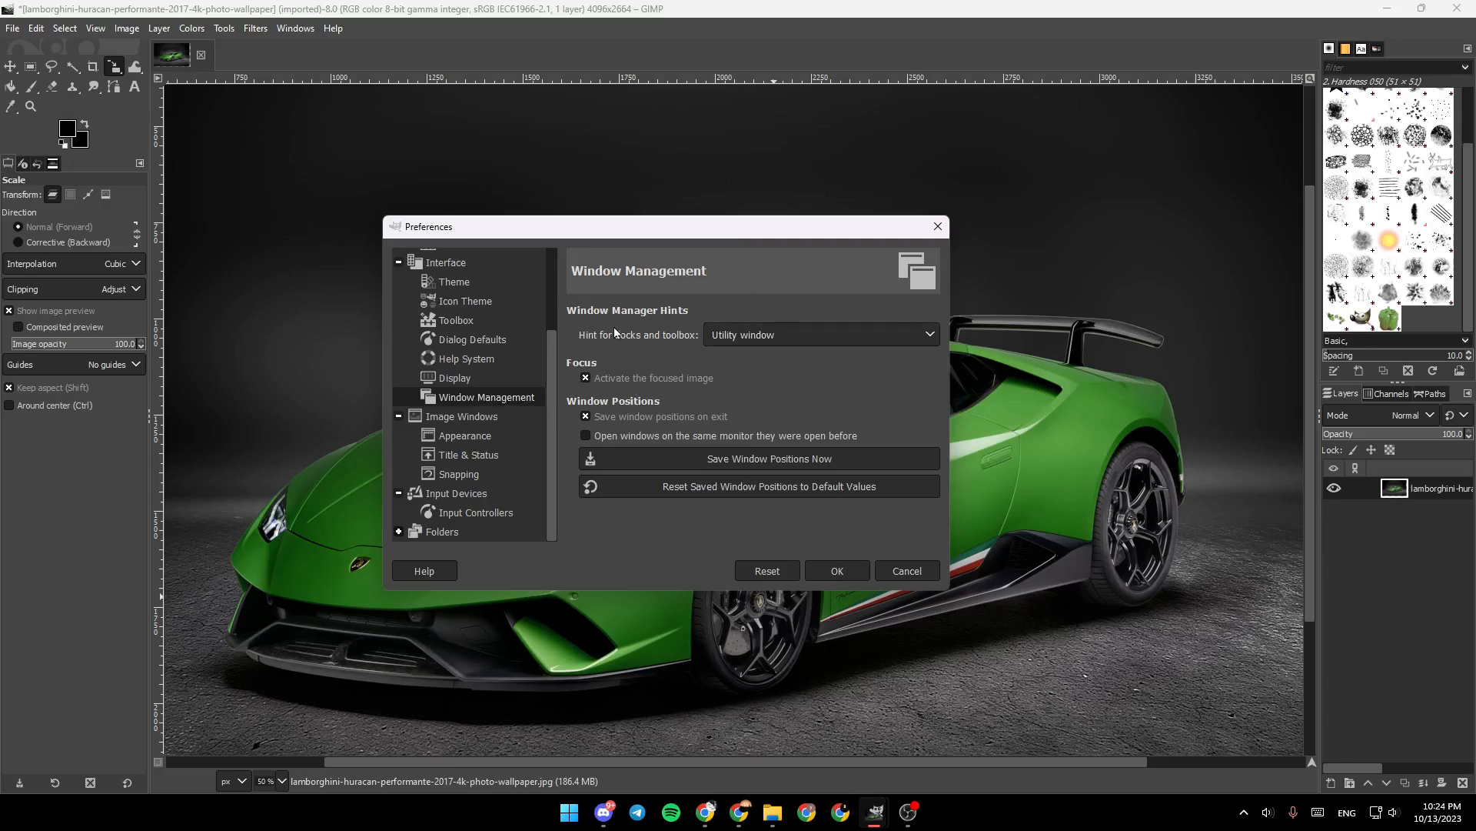
{"action": "mouse_move", "coordinate": [626, 322]}
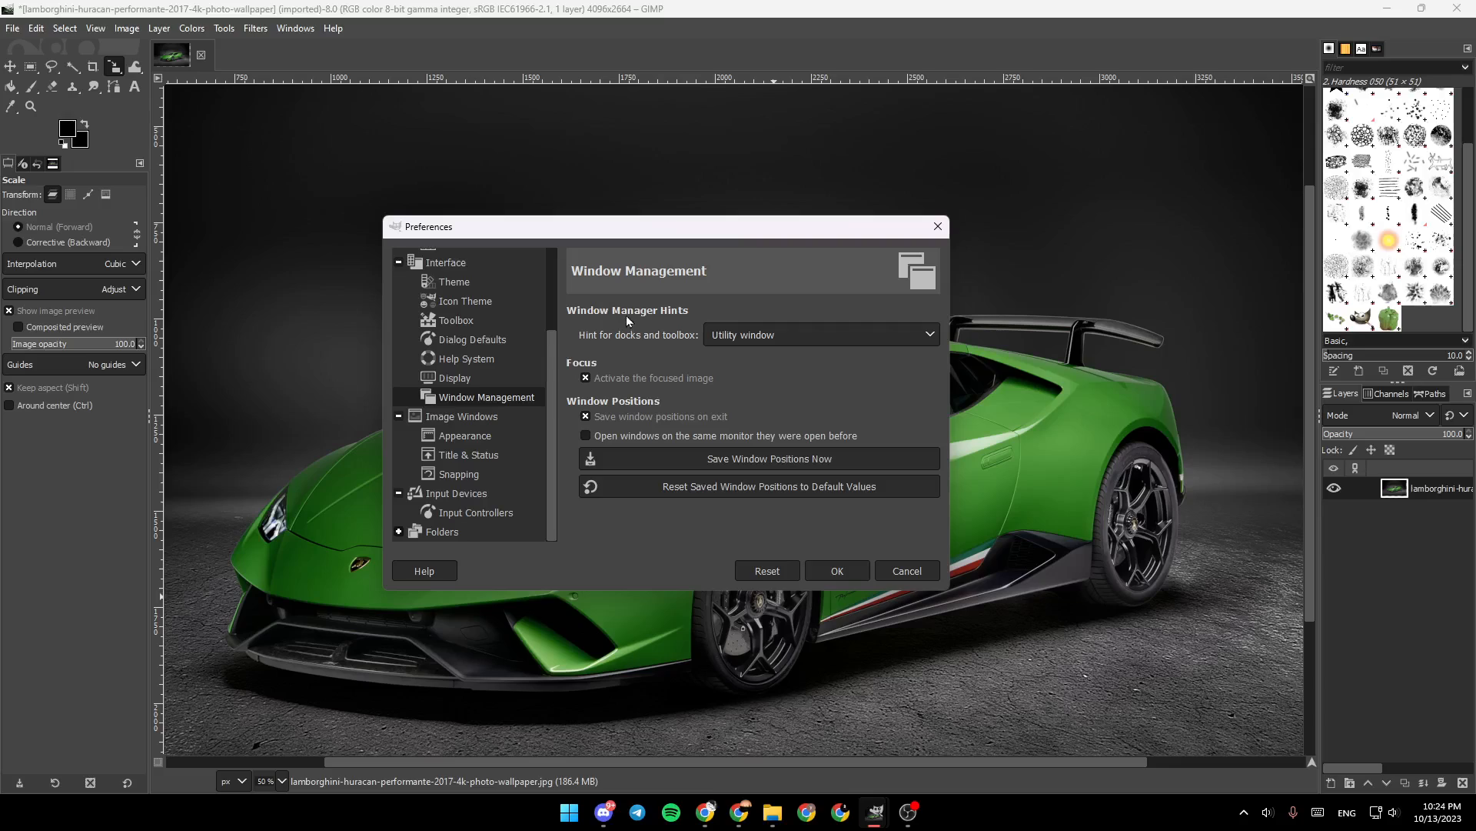
{"action": "mouse_move", "coordinate": [630, 376]}
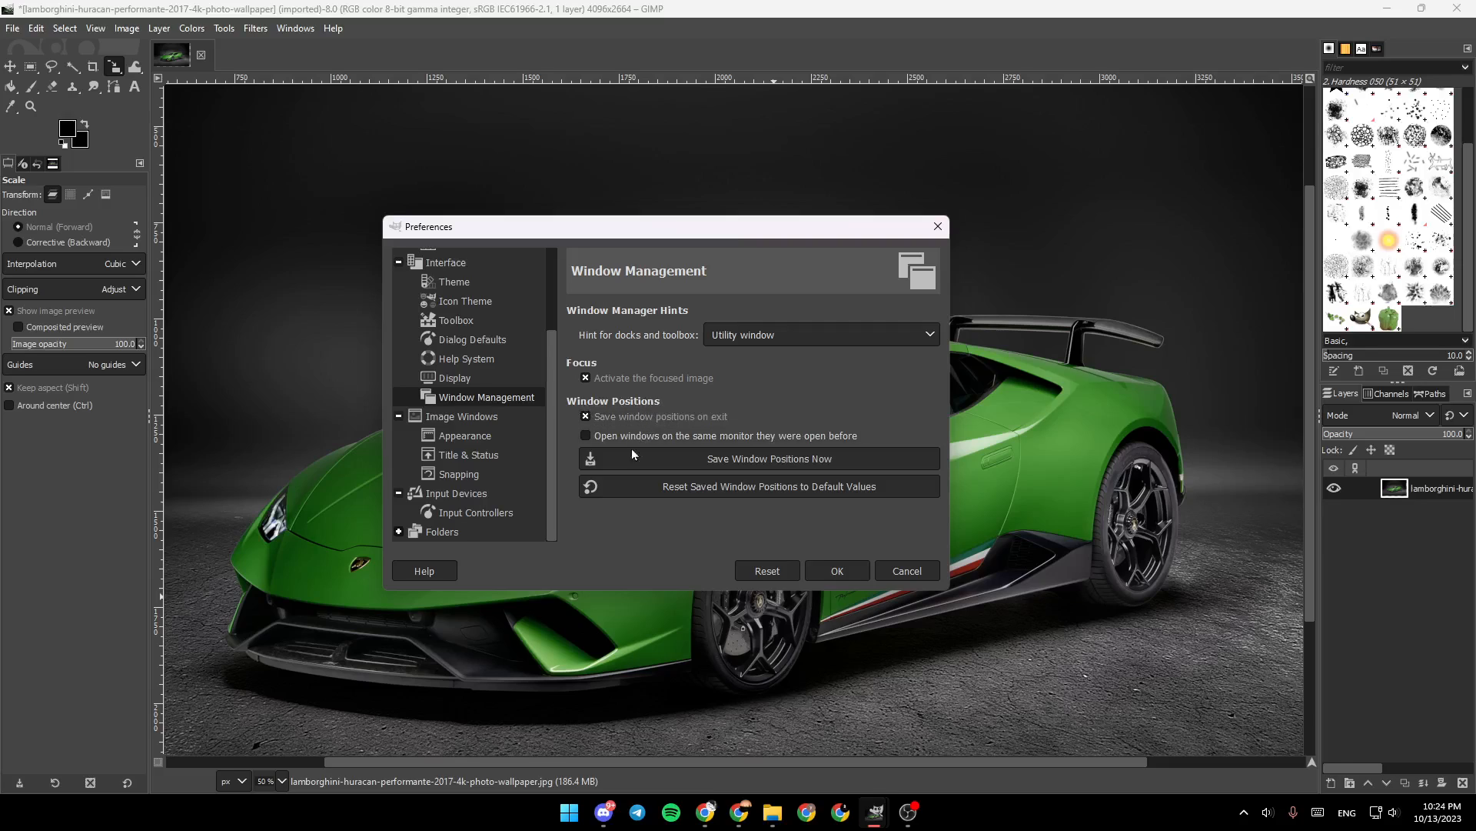
{"action": "mouse_move", "coordinate": [692, 461]}
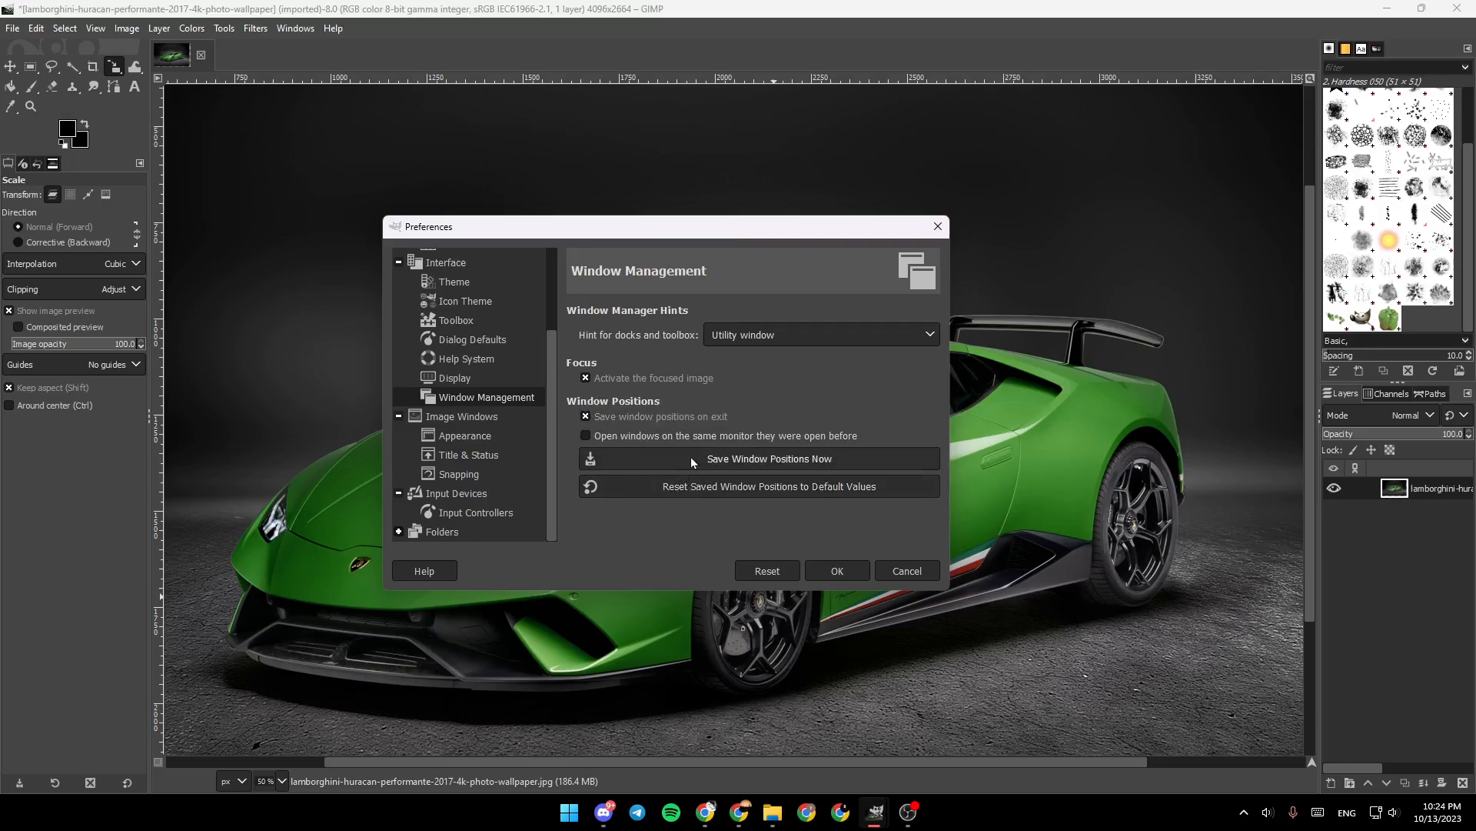
{"action": "mouse_move", "coordinate": [735, 471]}
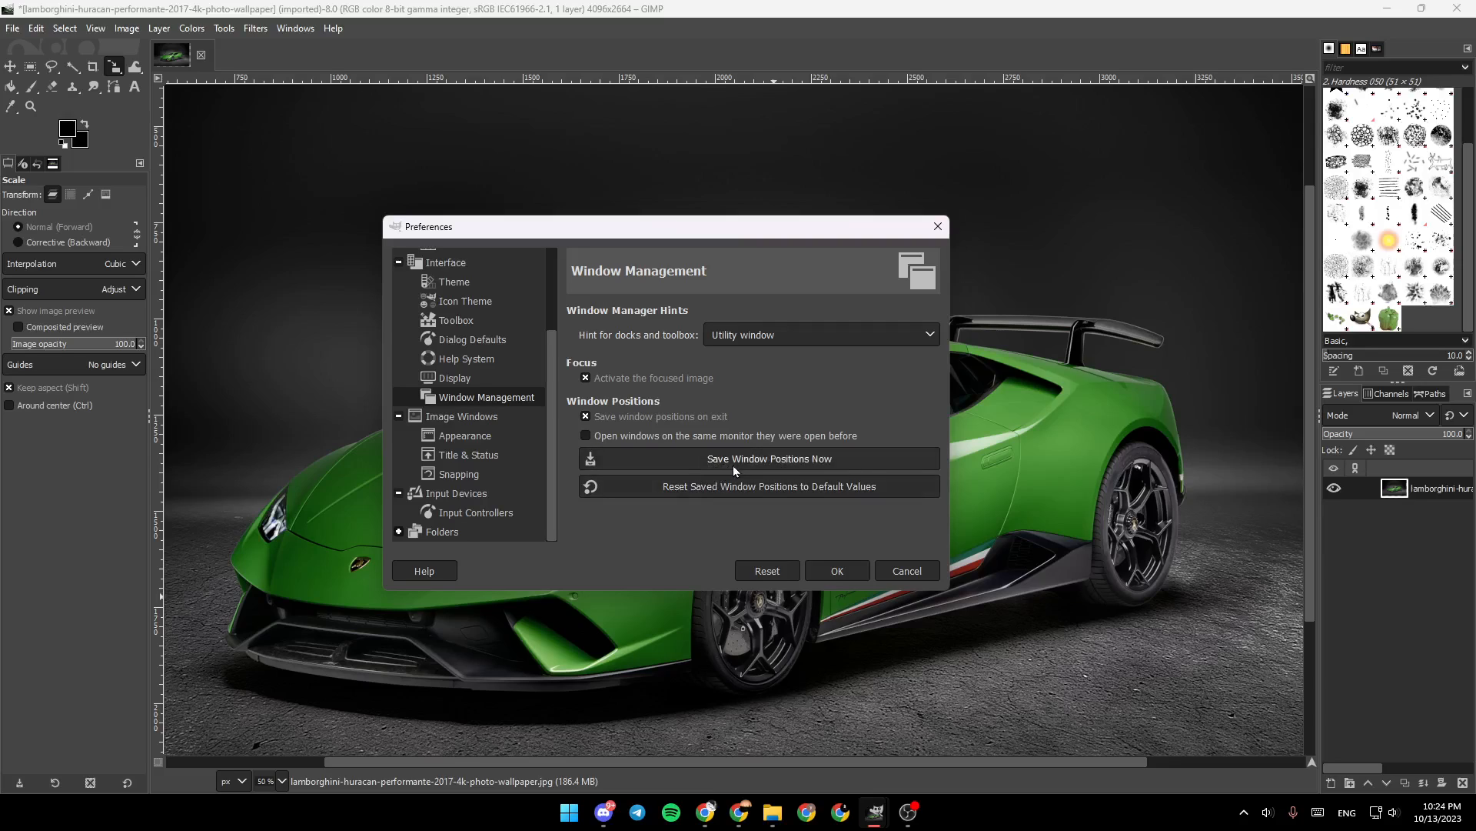
{"action": "mouse_move", "coordinate": [678, 494]}
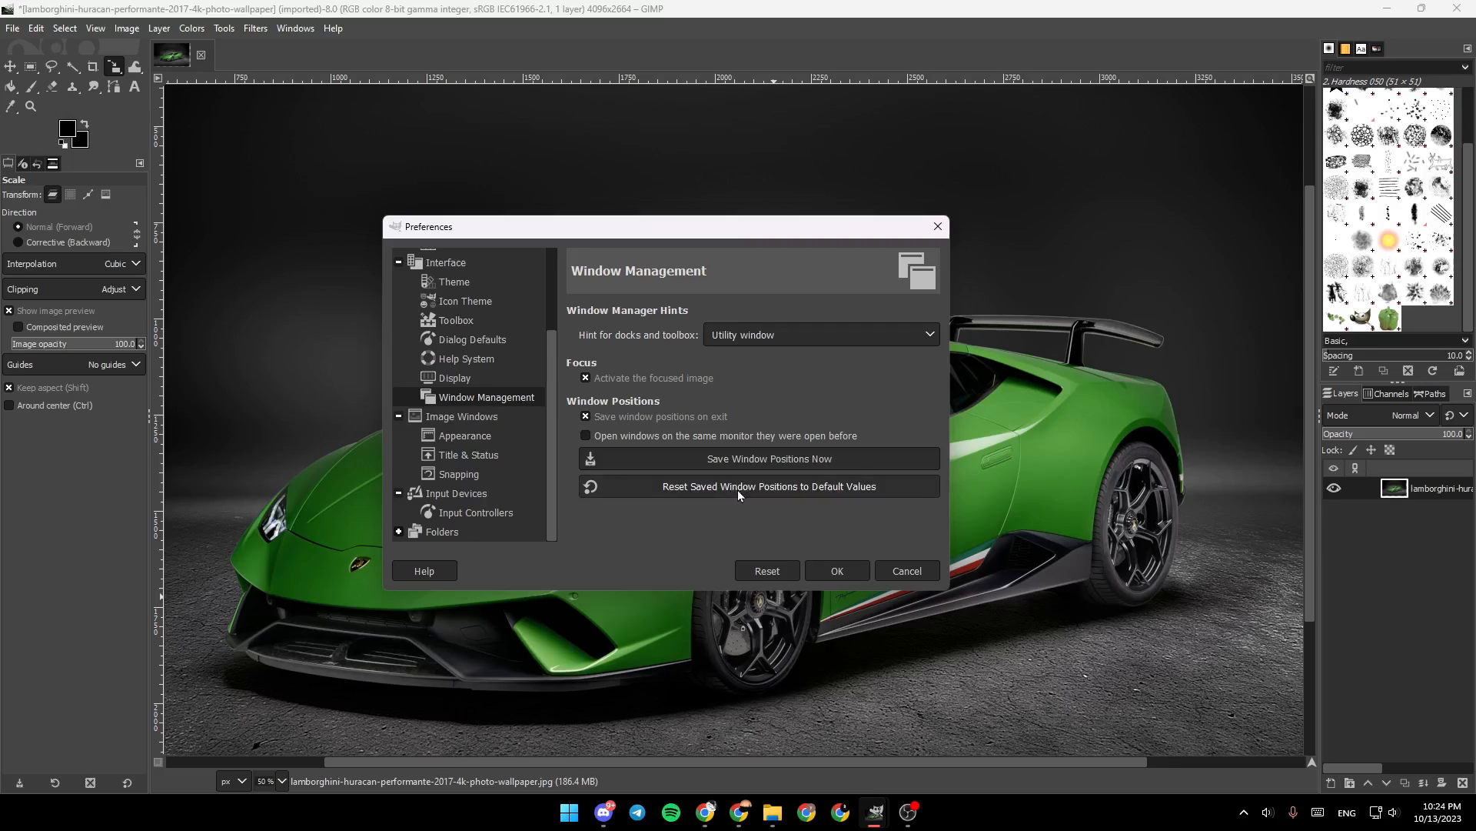
{"action": "mouse_move", "coordinate": [870, 497]}
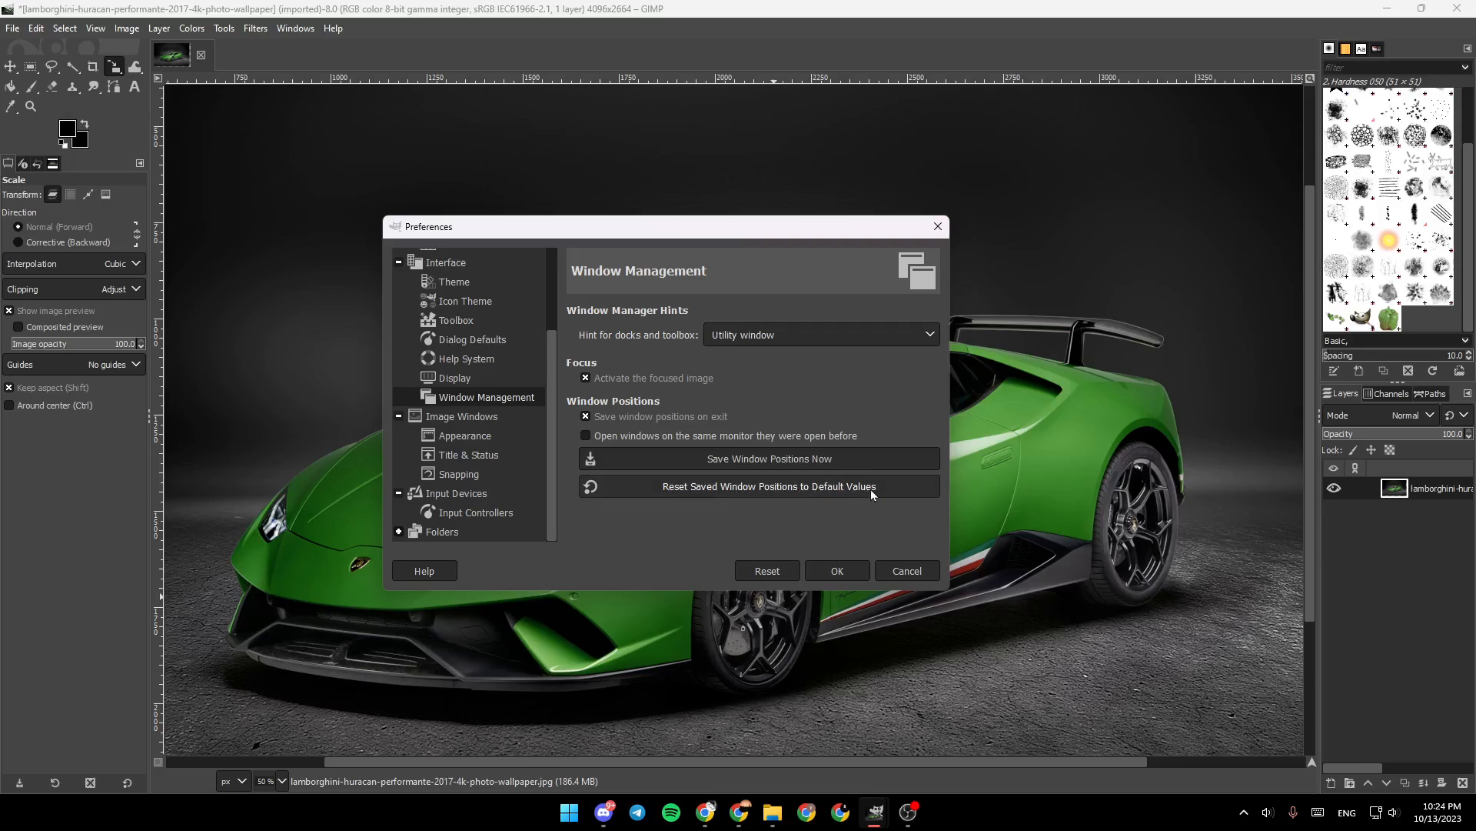
{"action": "mouse_move", "coordinate": [684, 490]}
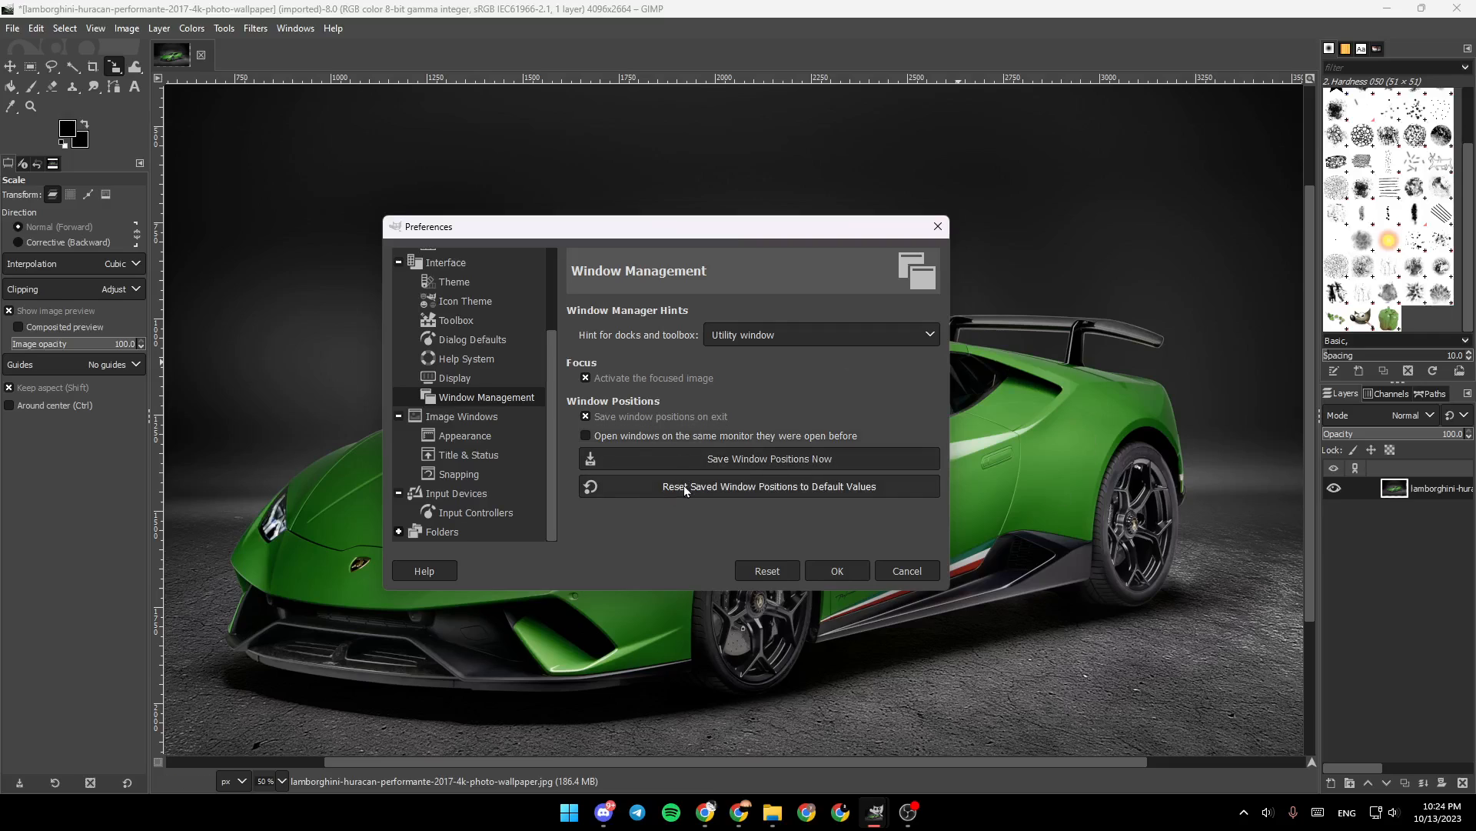
Reset saved window positions, then reset all preferences to default values, confirming both
{"action": "left_click", "coordinate": [758, 486]}
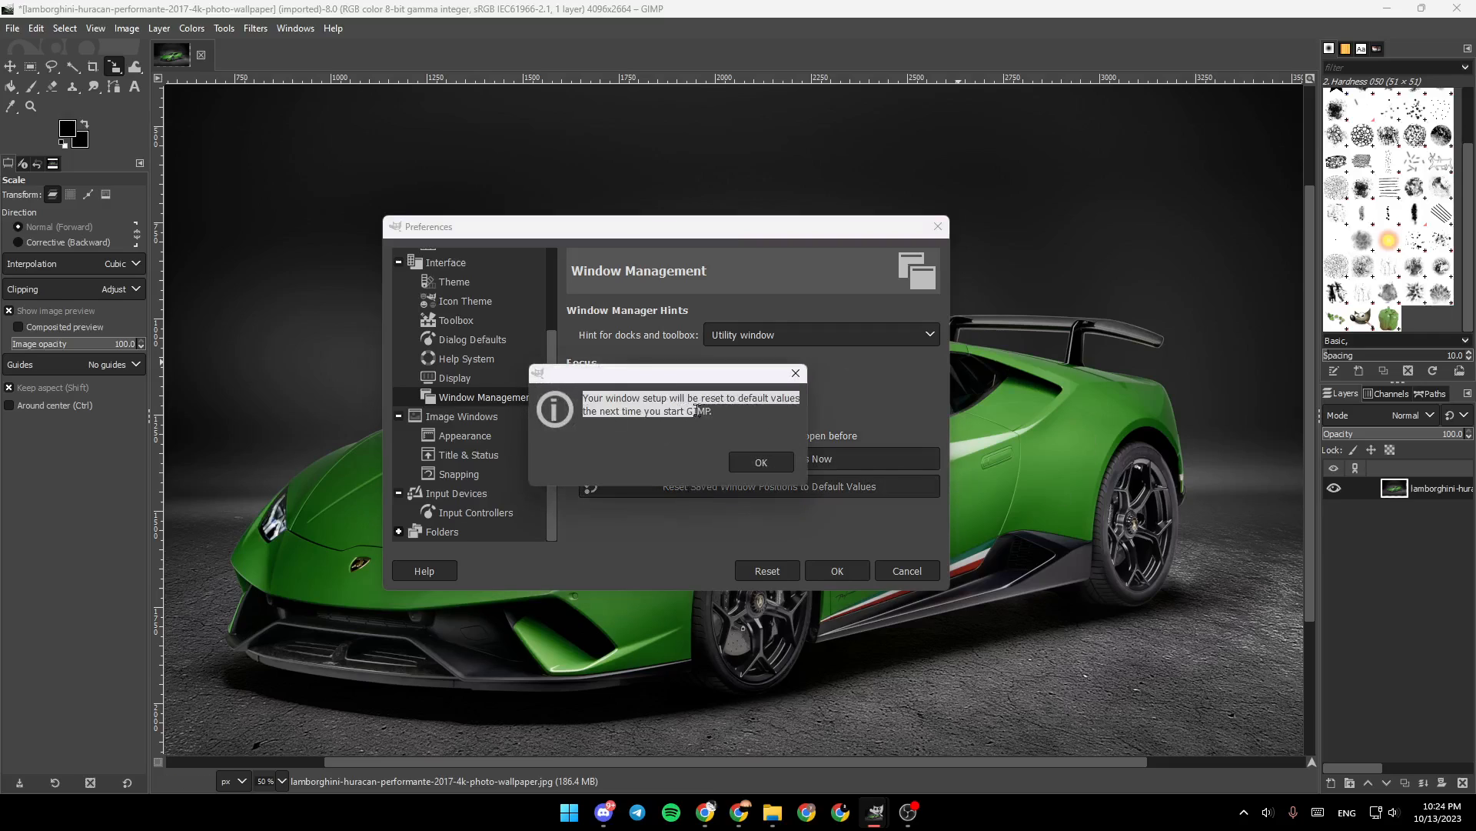
{"action": "left_click", "coordinate": [761, 463]}
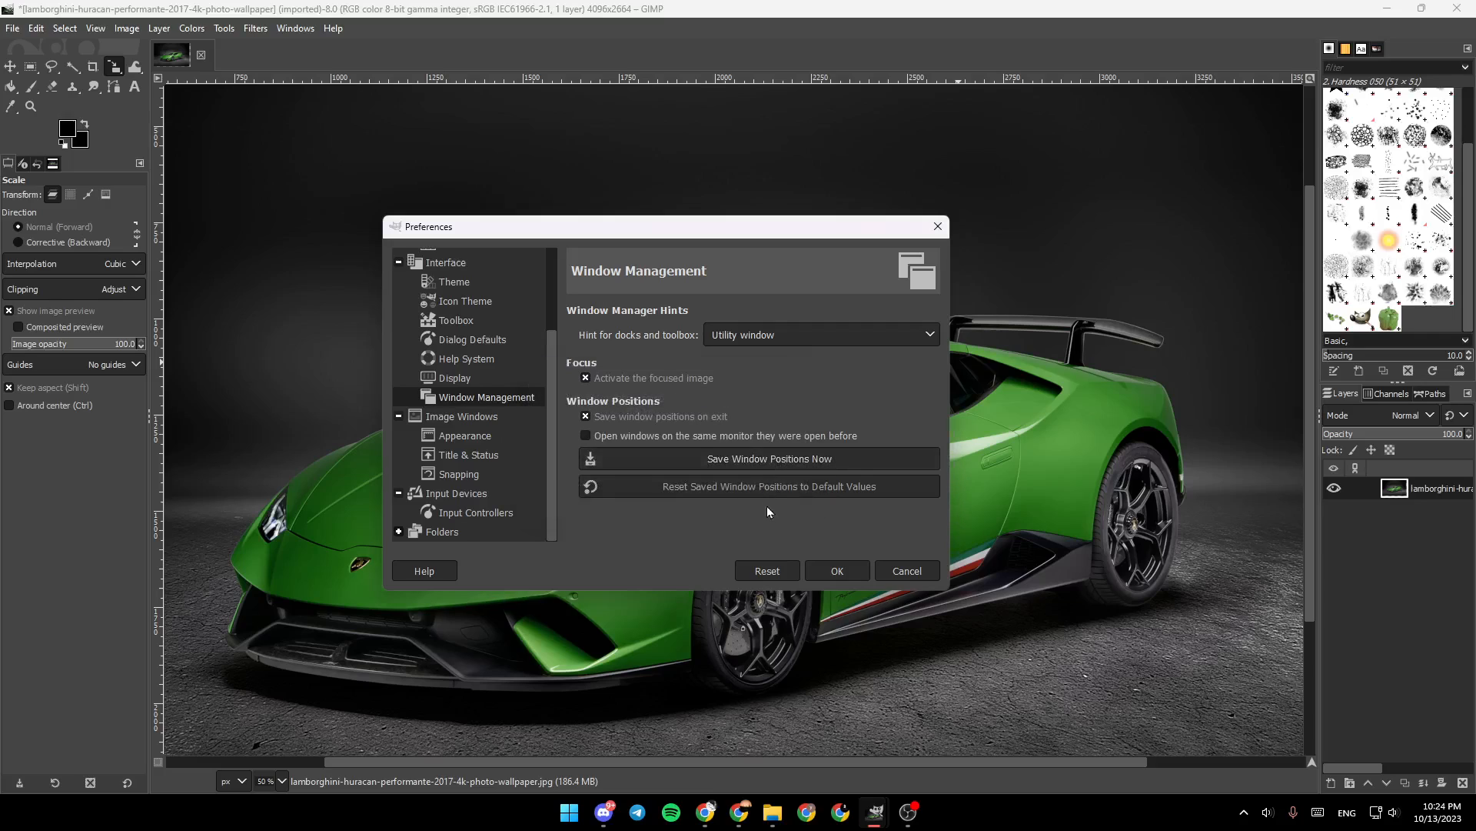
{"action": "left_click", "coordinate": [766, 571]}
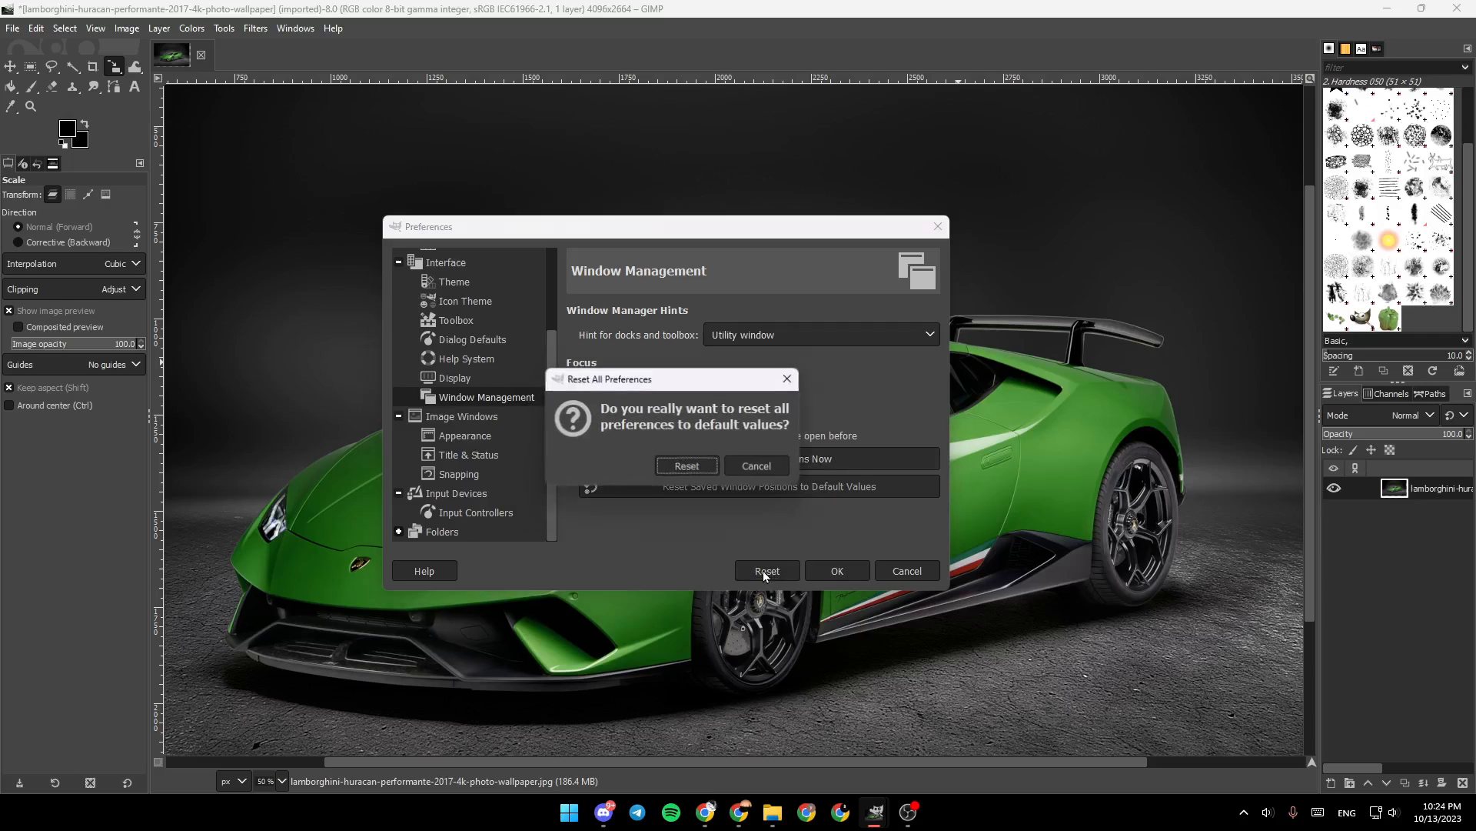
{"action": "left_click", "coordinate": [755, 465]}
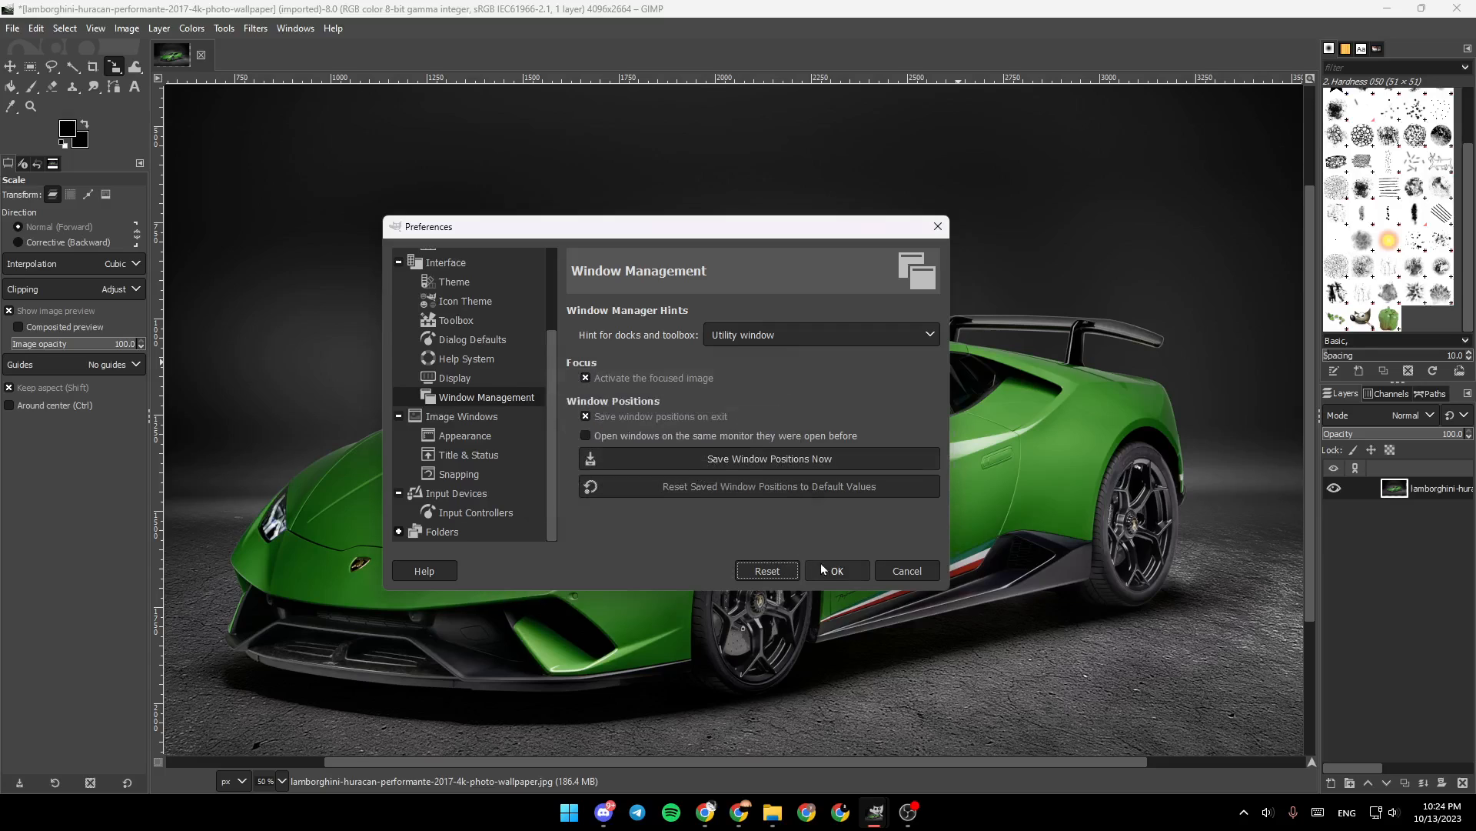
Apply the preferences with OK and acknowledge the restart-required notice
{"action": "left_click", "coordinate": [837, 569]}
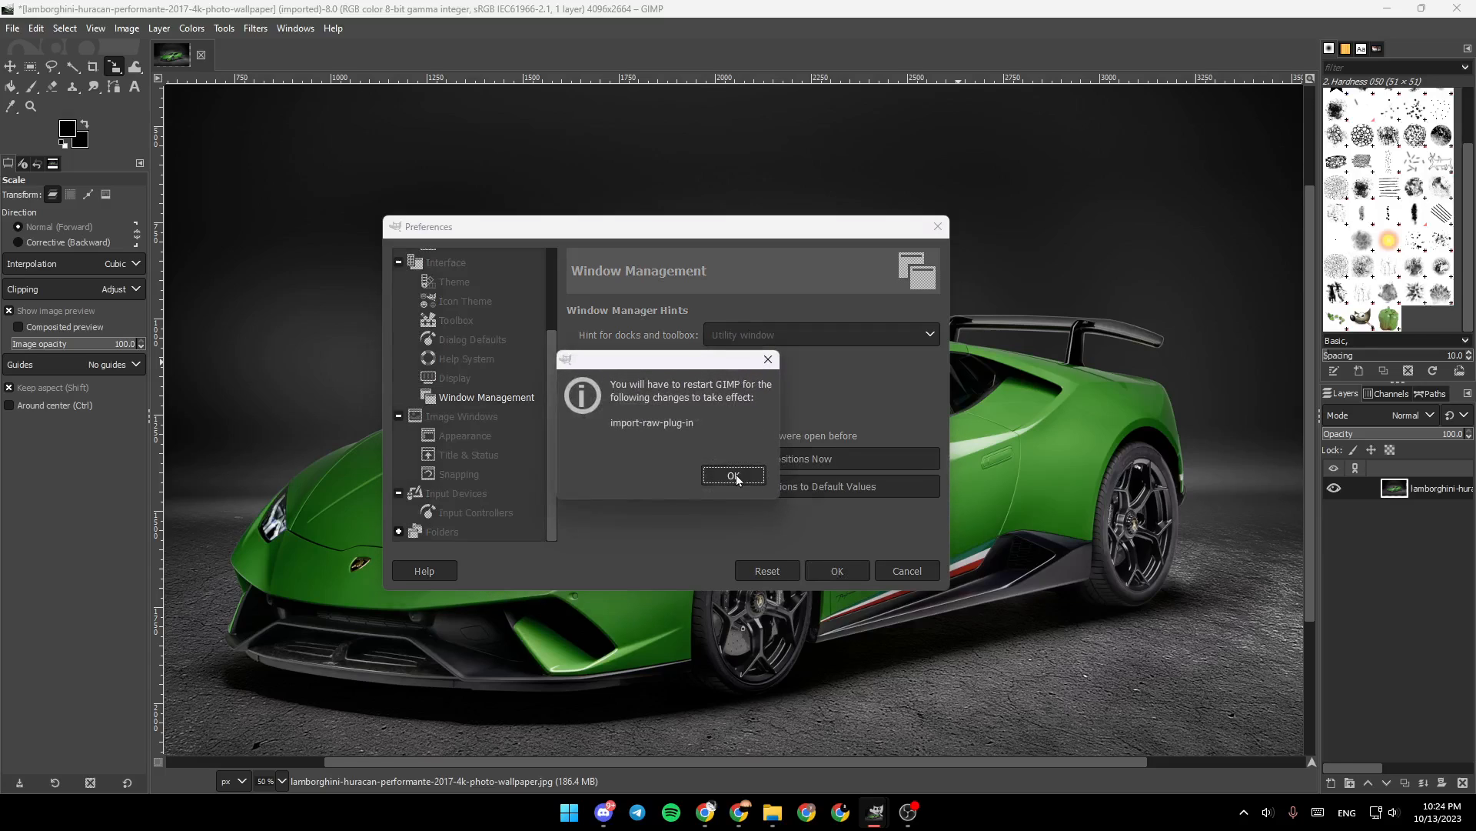
{"action": "left_click", "coordinate": [734, 475]}
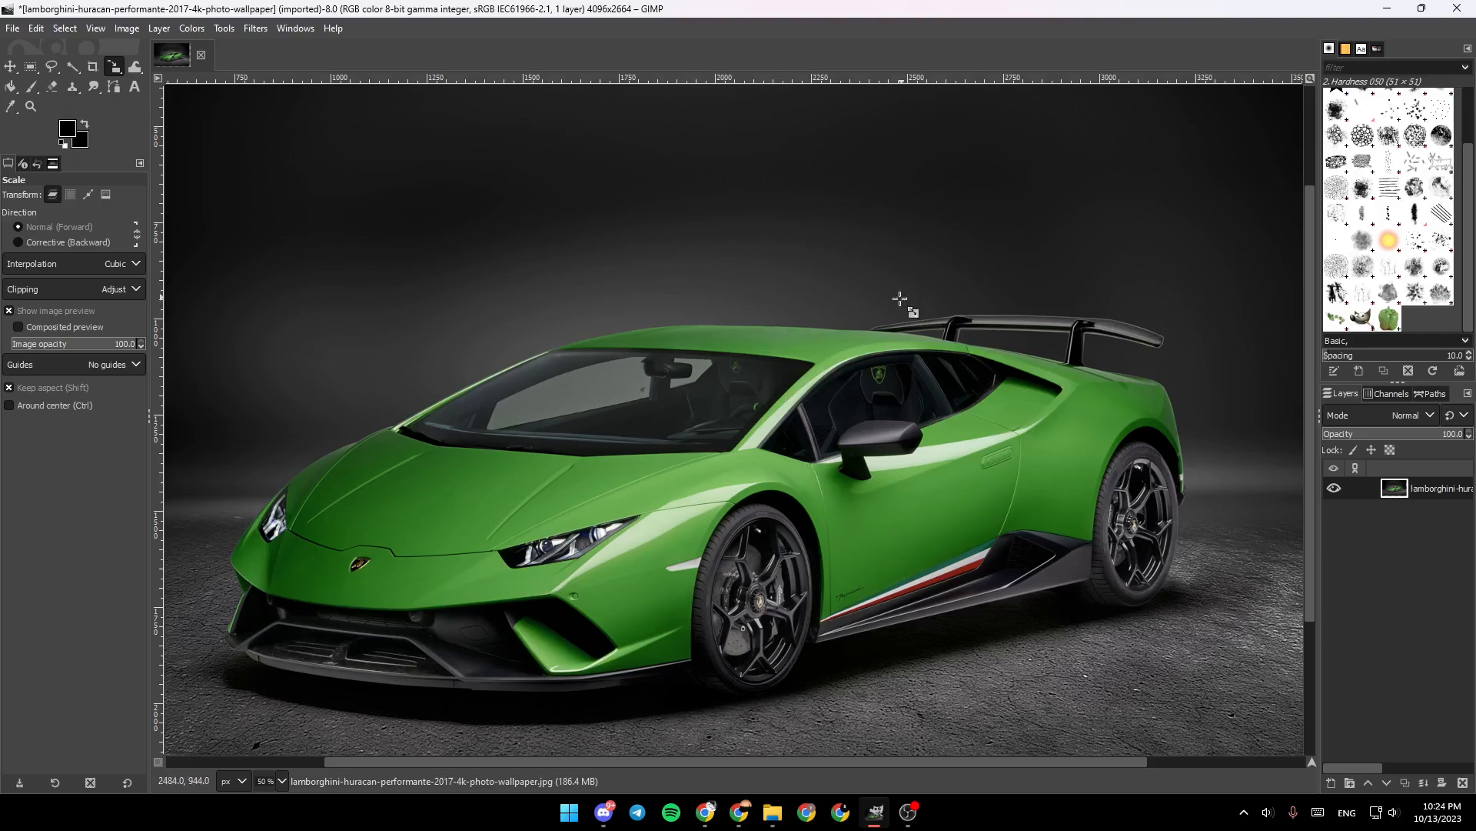
{"action": "mouse_move", "coordinate": [1014, 497]}
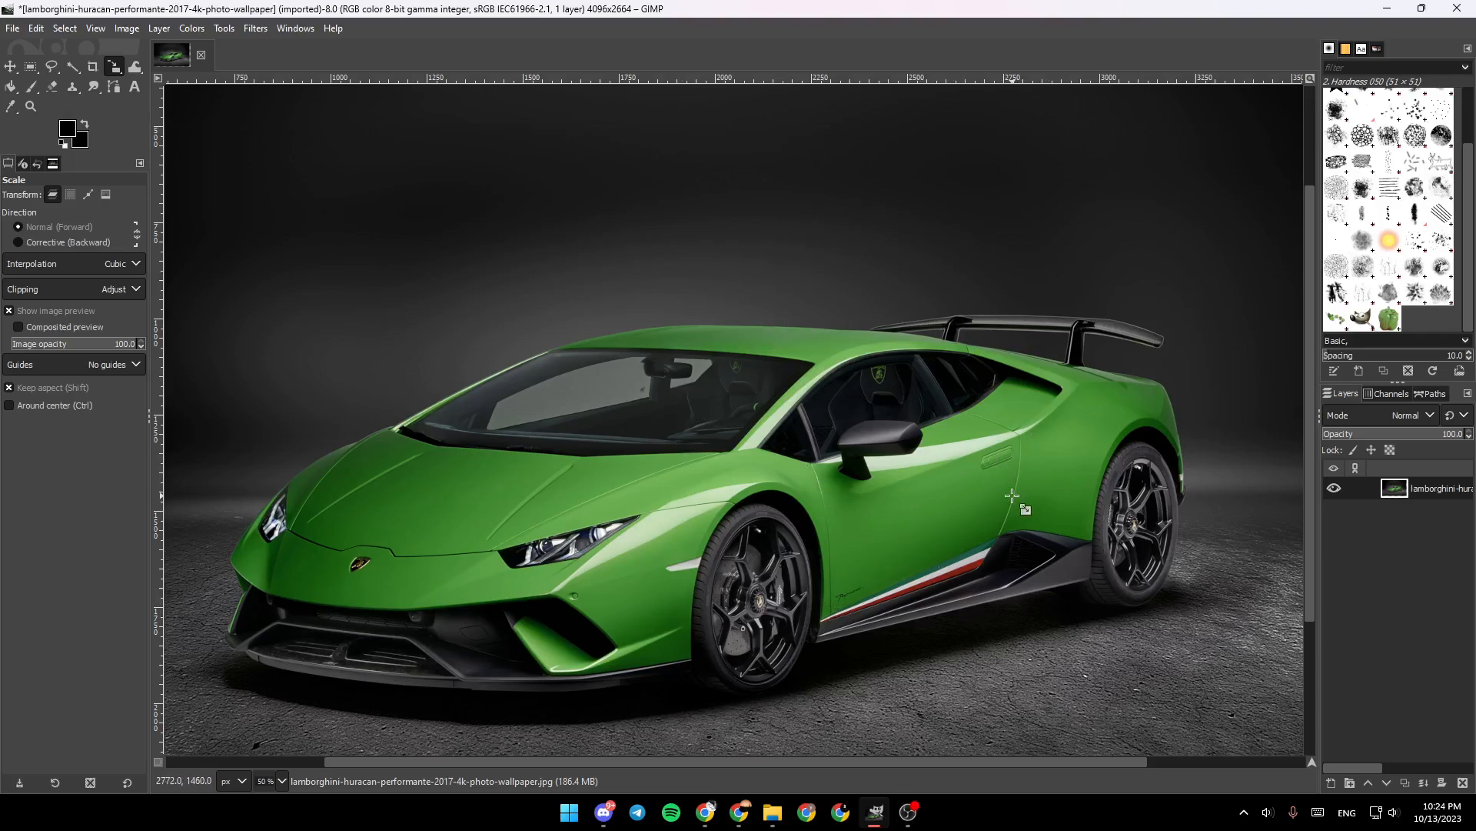